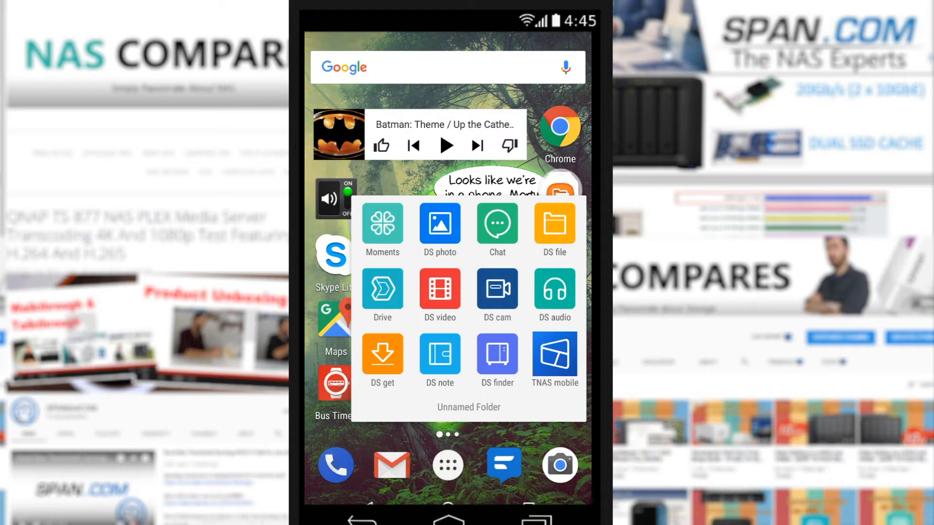
- Launch Synology Drive and log in to the NAS with the prefilled address and credentials
click(382, 290)
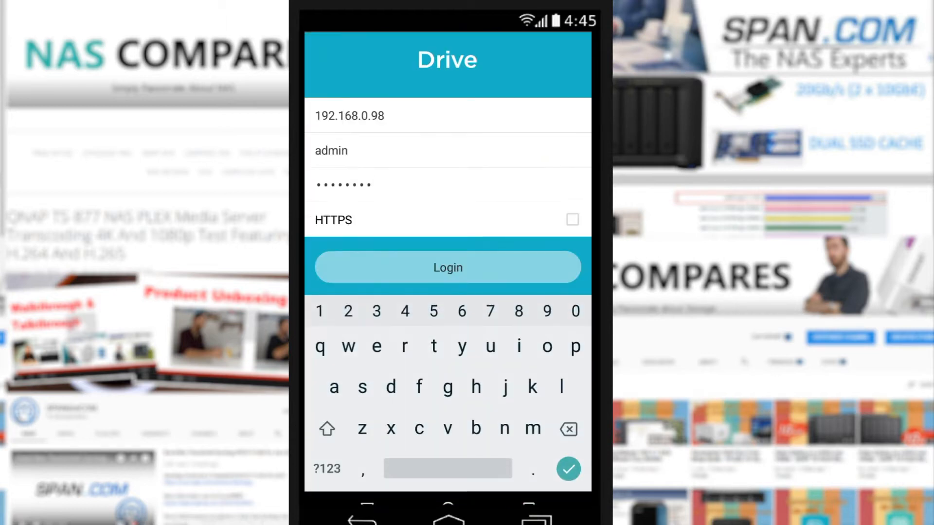
click(447, 268)
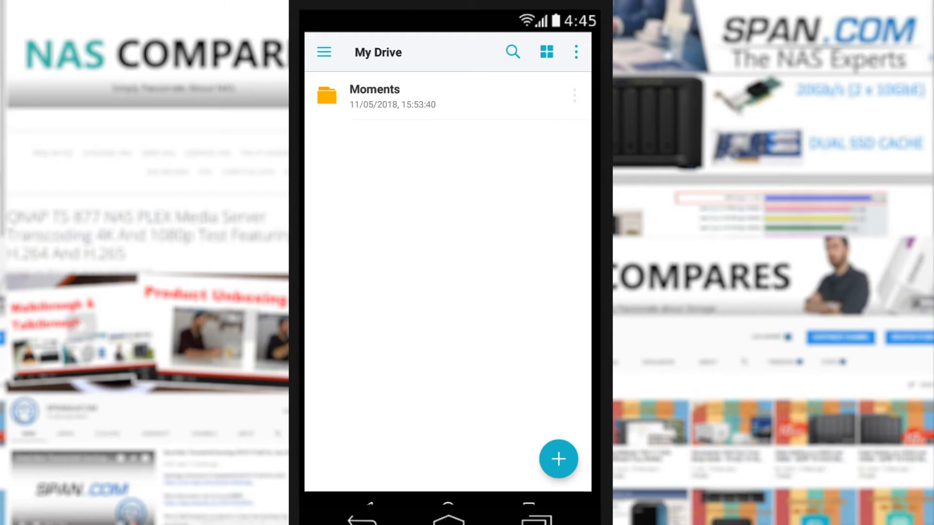
- Photograph the bookshelf with the Camera app and upload 20180704_095104.jpg to My Drive
click(558, 459)
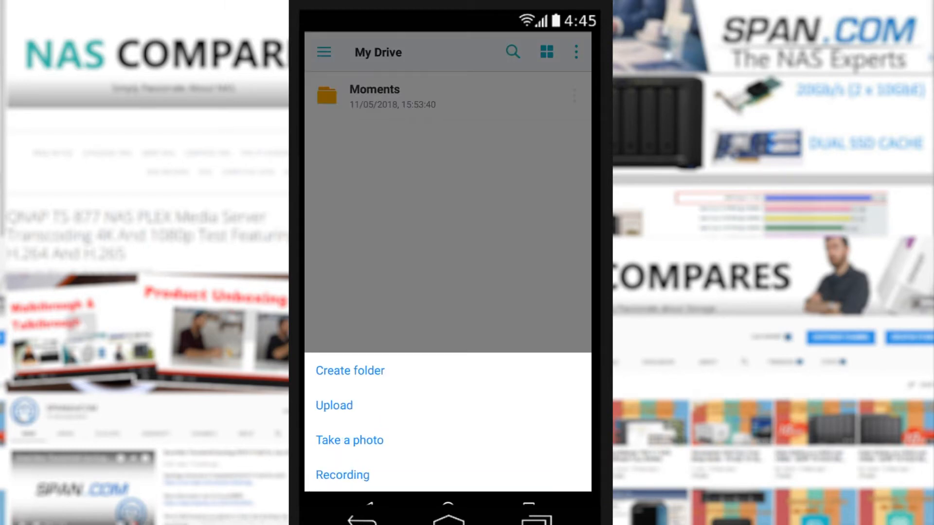
click(558, 459)
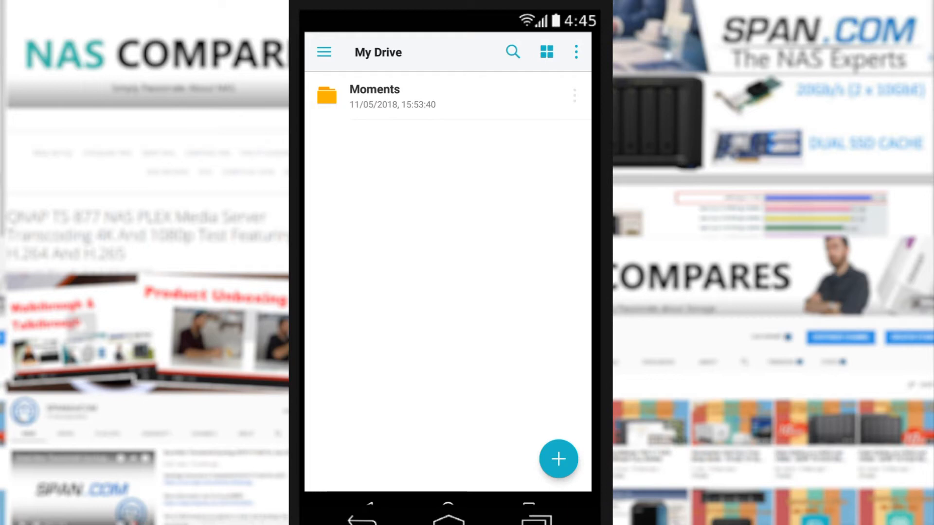
click(558, 459)
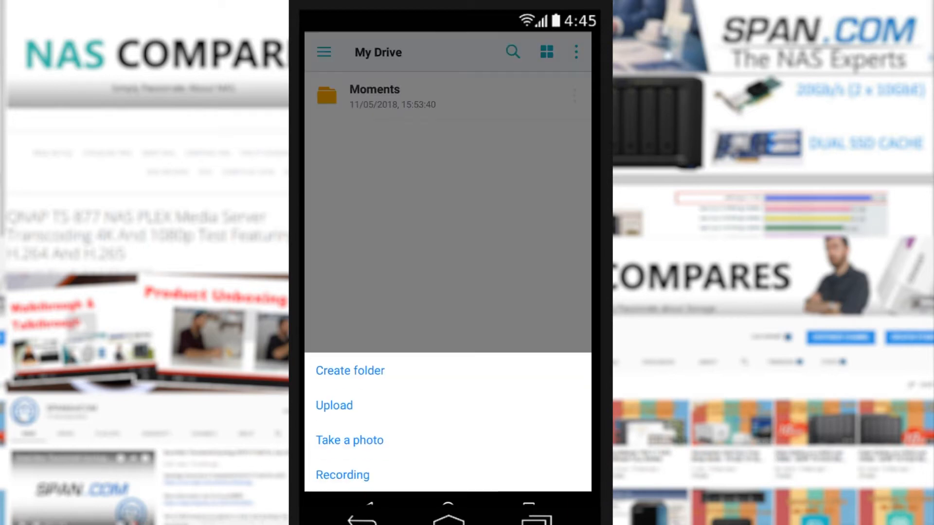
click(350, 440)
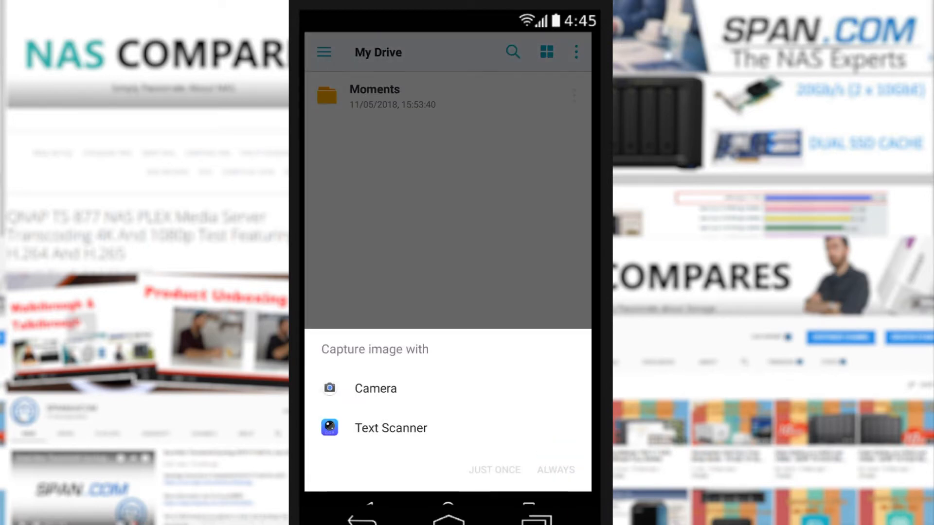
click(375, 388)
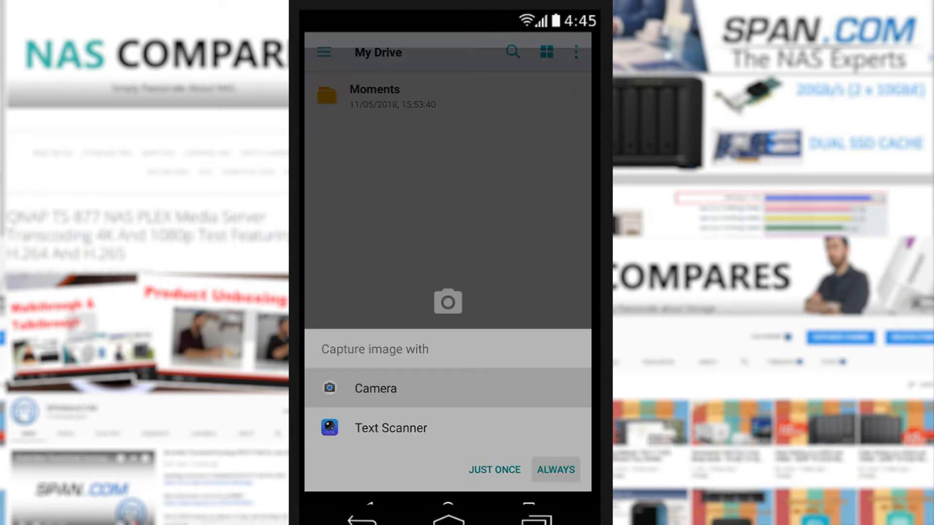
click(375, 388)
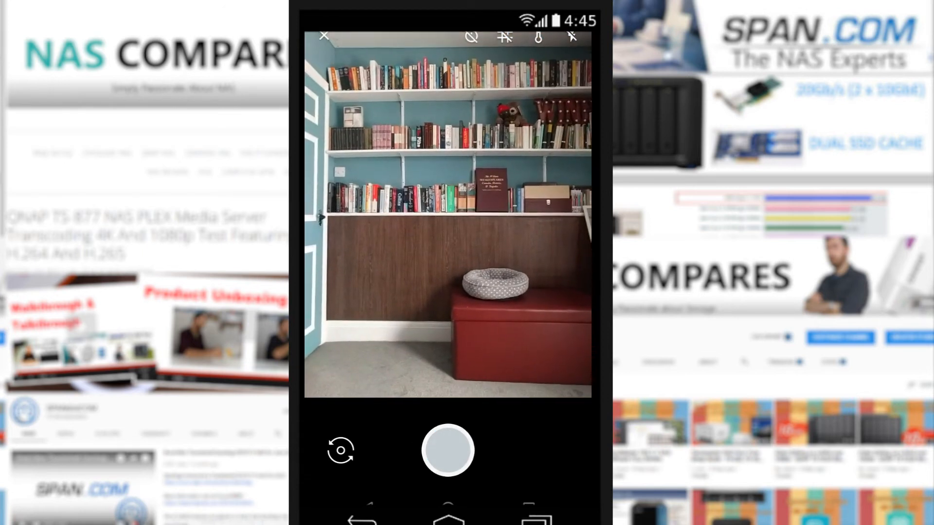
click(447, 450)
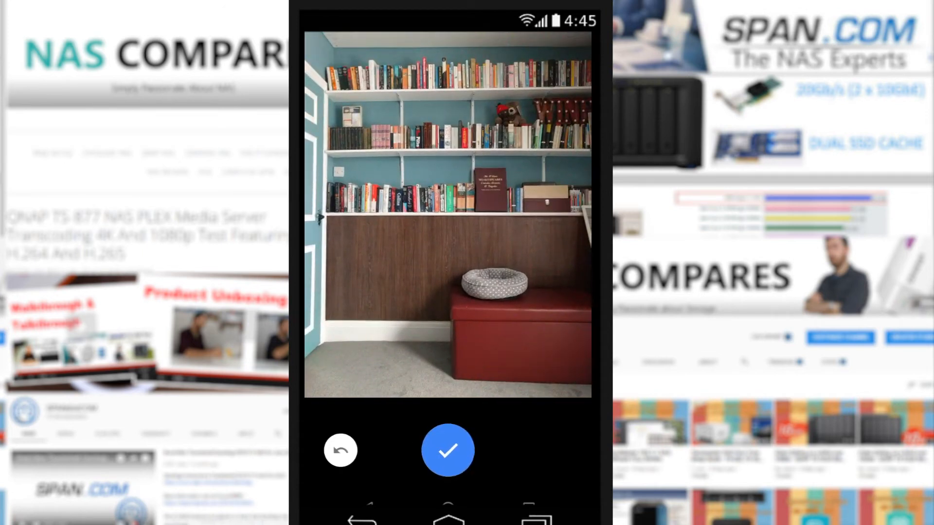
click(448, 449)
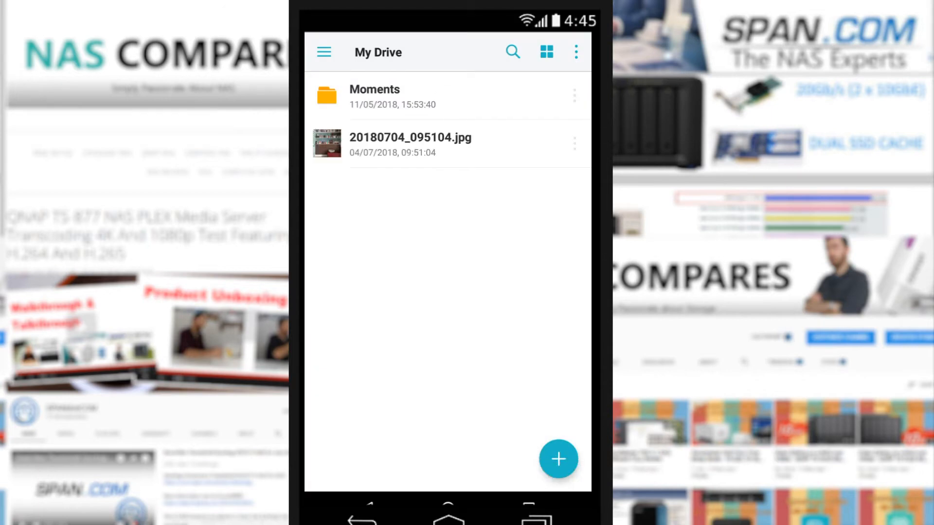
- Create a new folder named 'quickly' in My Drive
click(558, 459)
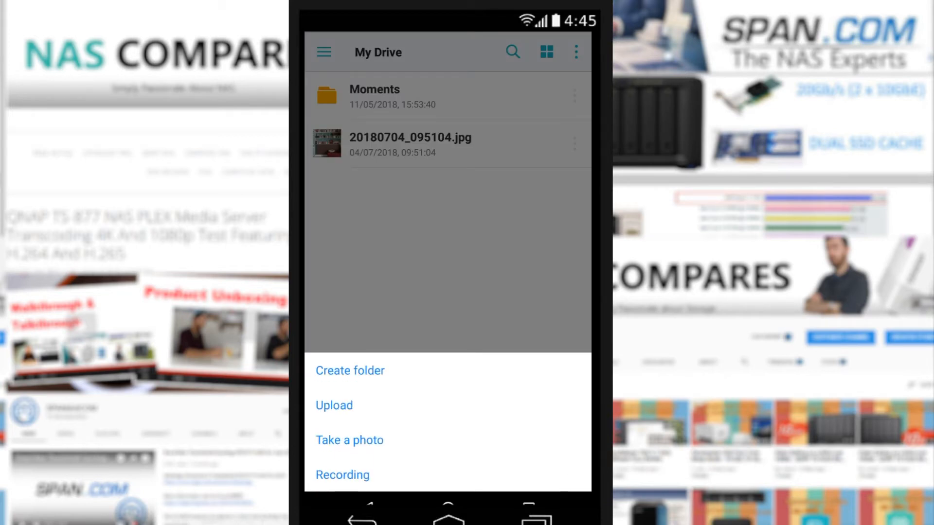
click(349, 371)
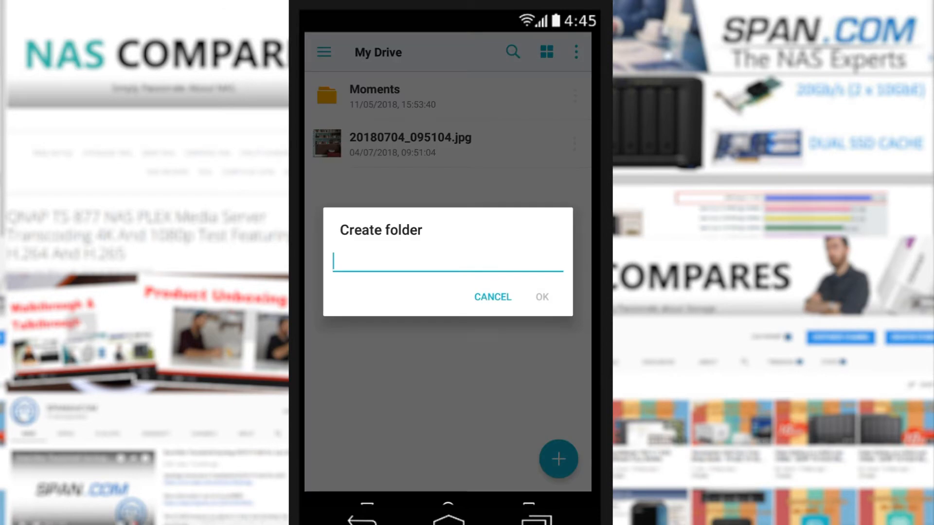
text(quickly)
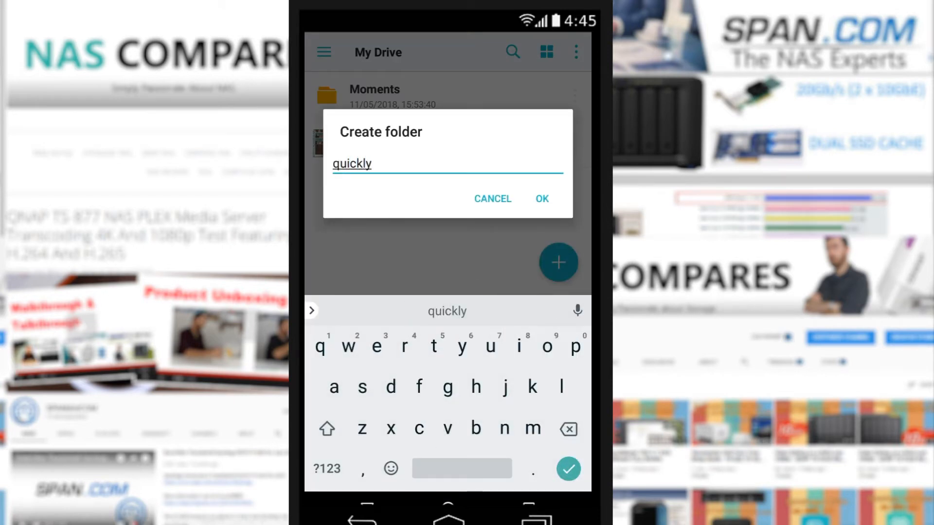
click(540, 199)
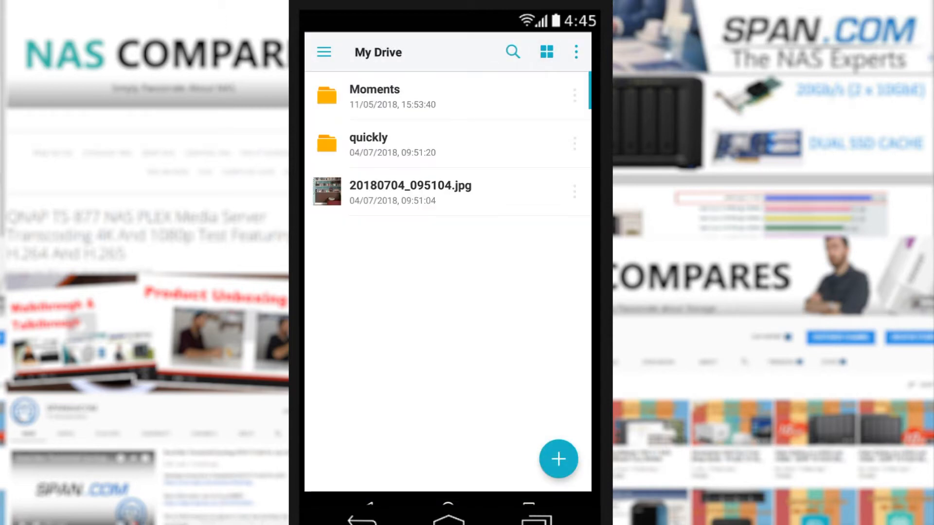
- Check the overflow menu and sidebar sections, then open the Moments folder
click(574, 52)
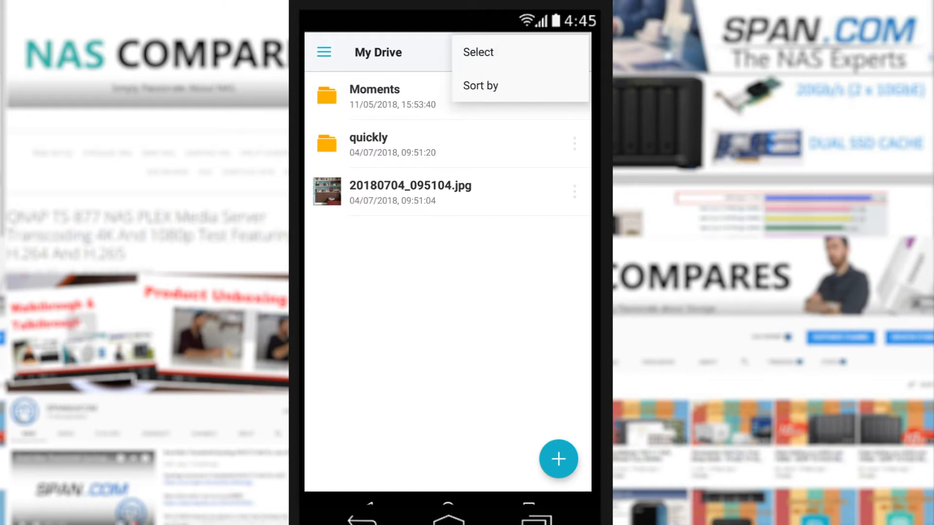
click(575, 52)
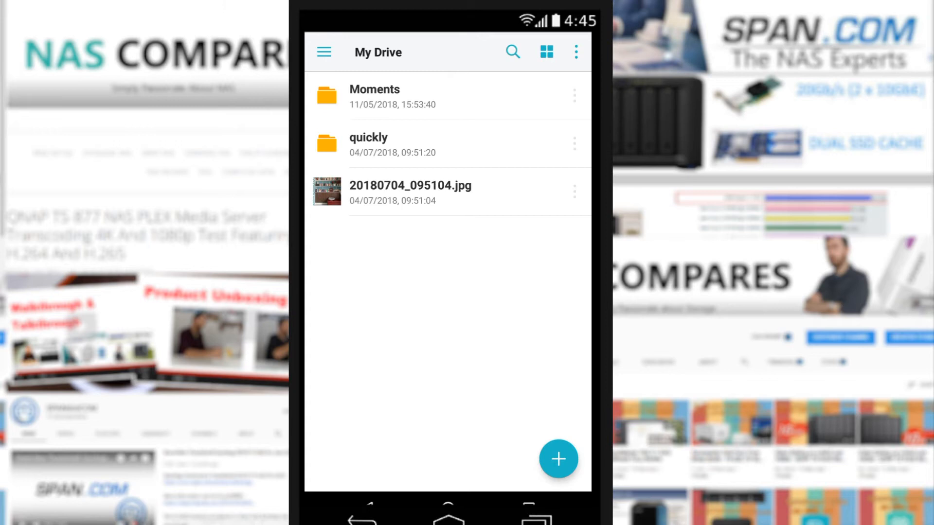
click(323, 52)
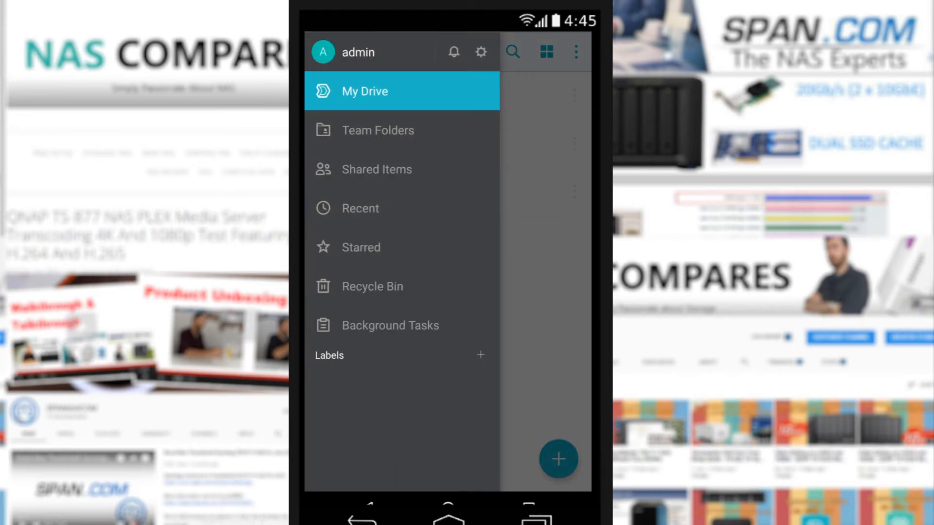
click(364, 91)
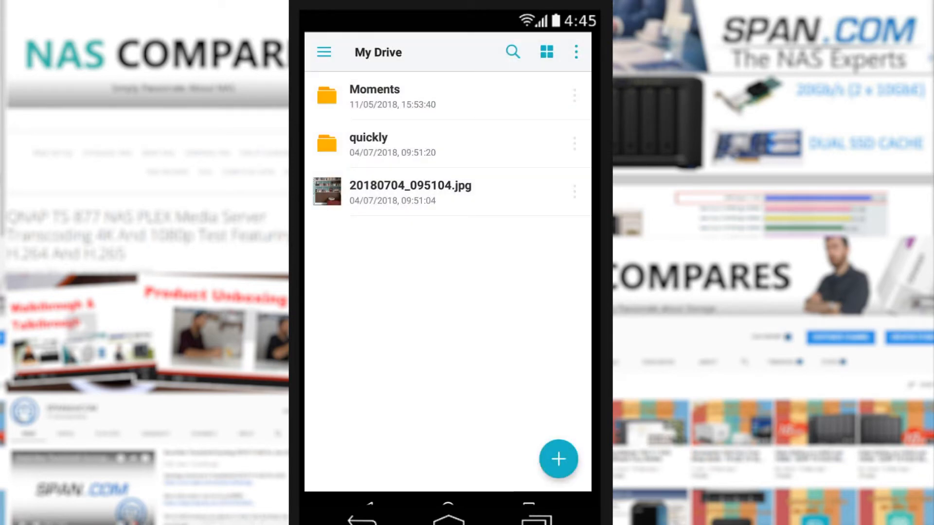
click(374, 97)
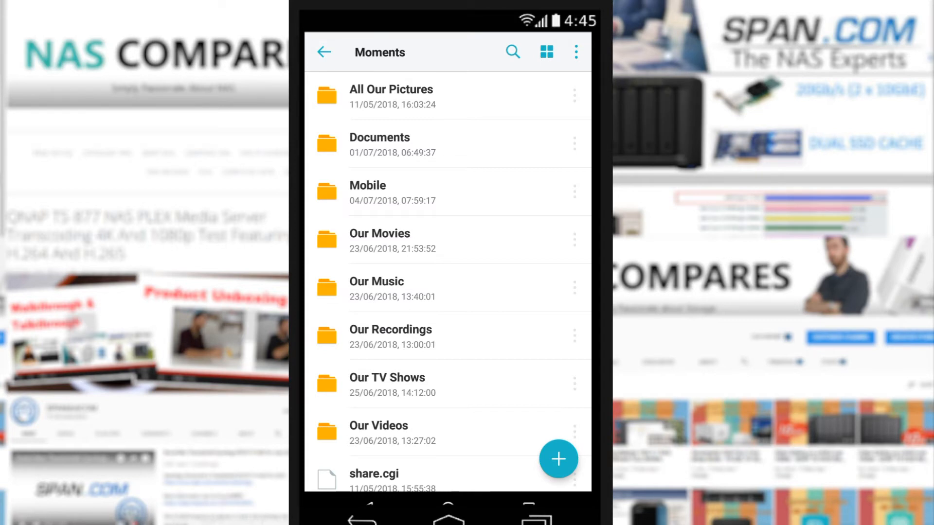
- Open All Our Pictures > Bournemouth Couples '15 and scroll through its photo thumbnails
click(391, 96)
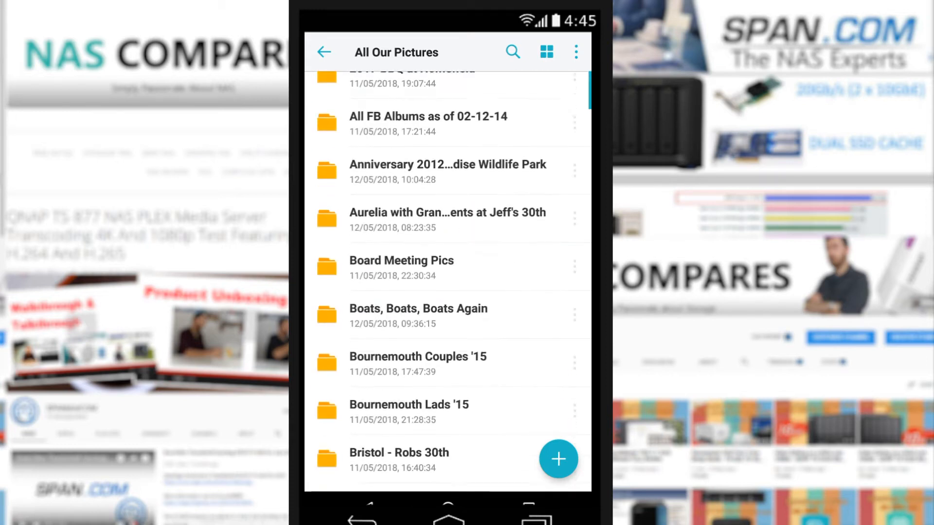
click(418, 364)
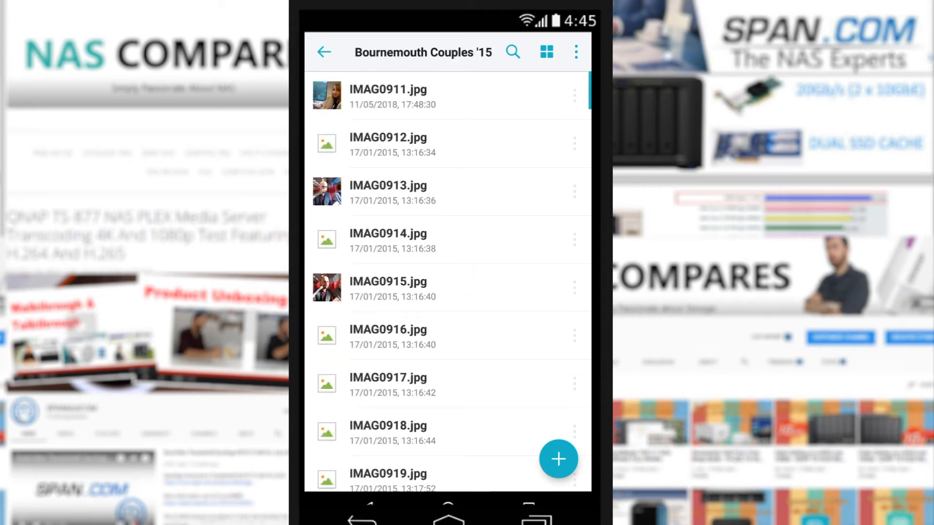
scroll(down, 3)
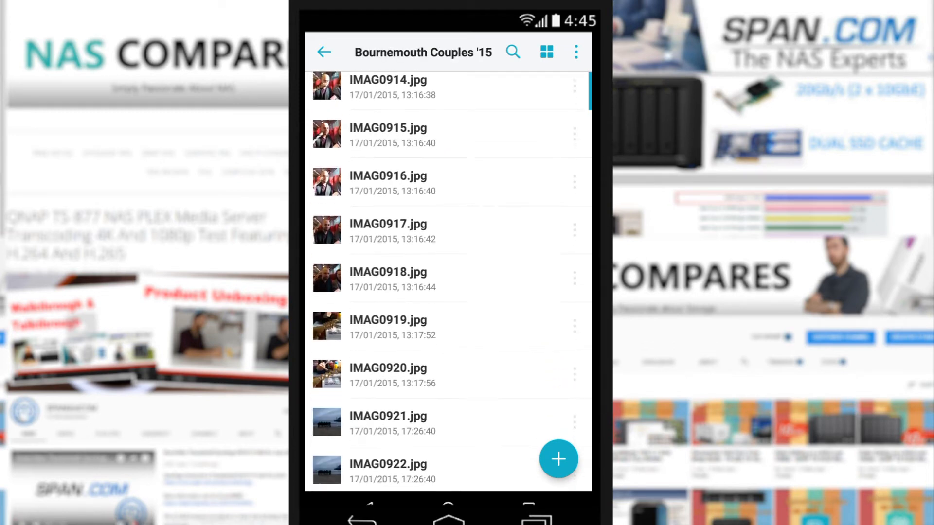
scroll(down, 3)
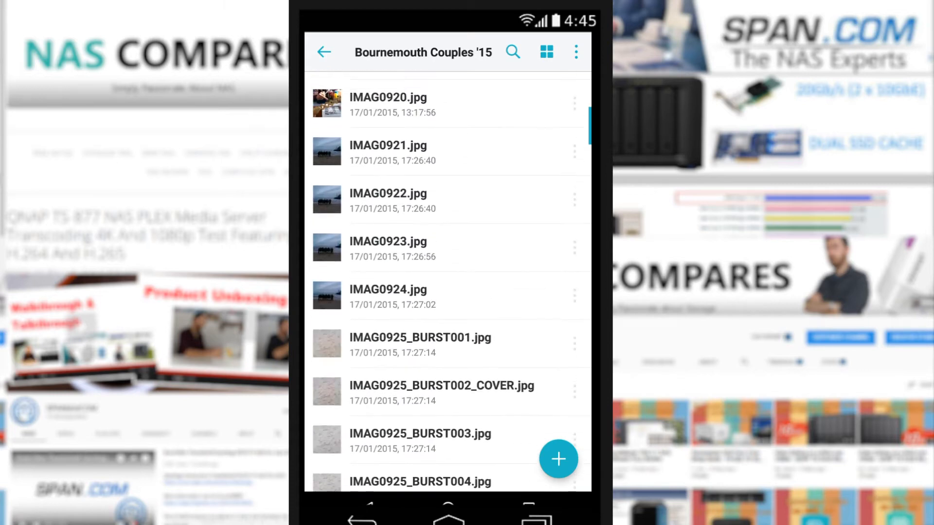
- View IMAG0924.jpg full screen, check its options menu, then close the viewer
click(388, 296)
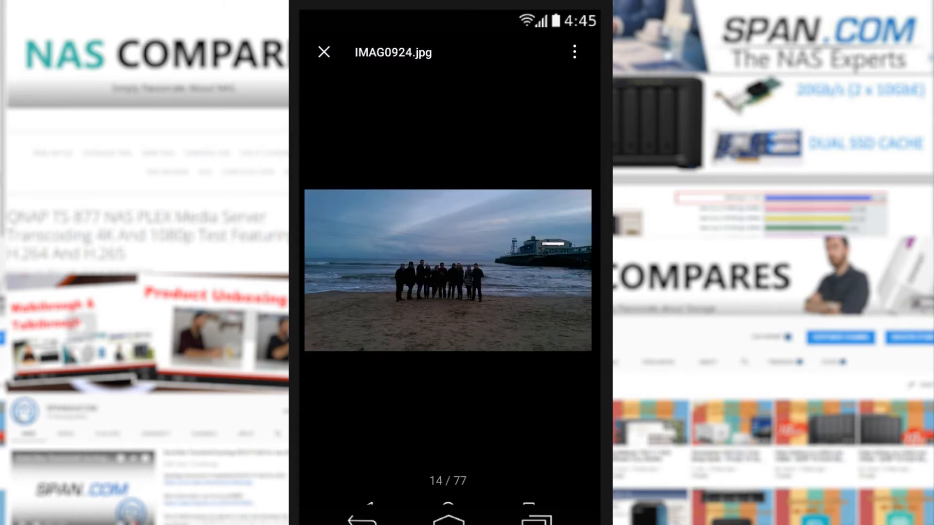
click(574, 52)
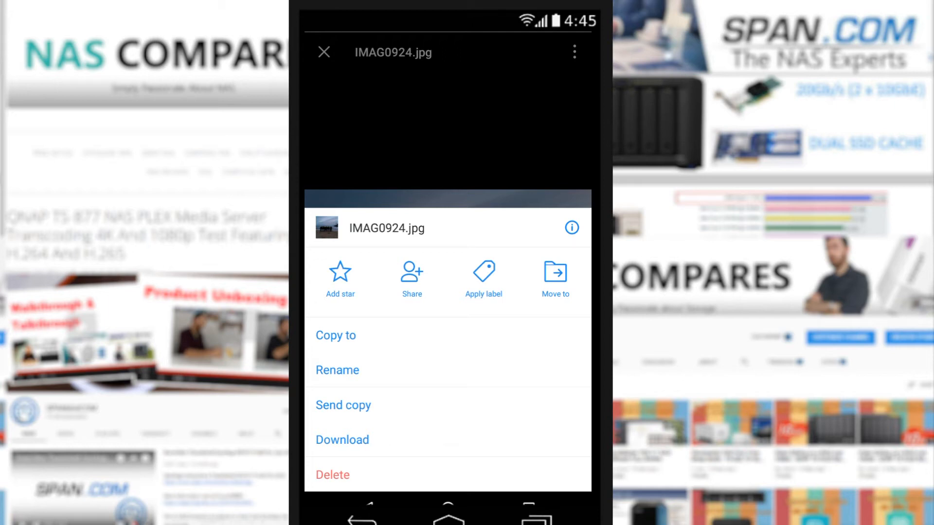
click(571, 227)
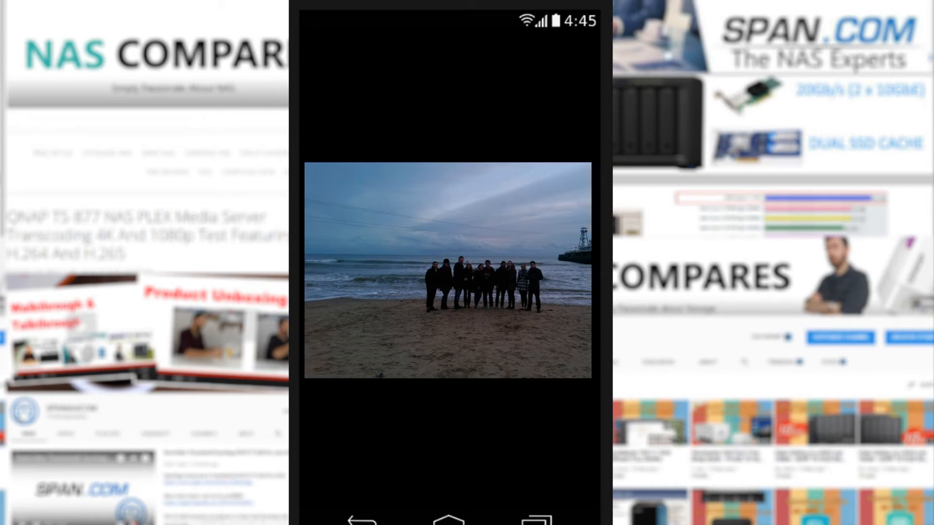
click(447, 271)
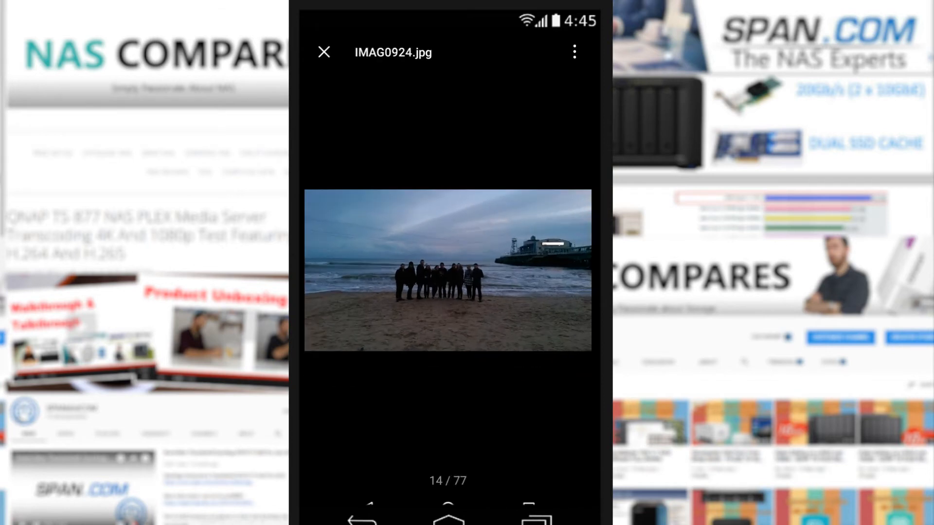
click(573, 52)
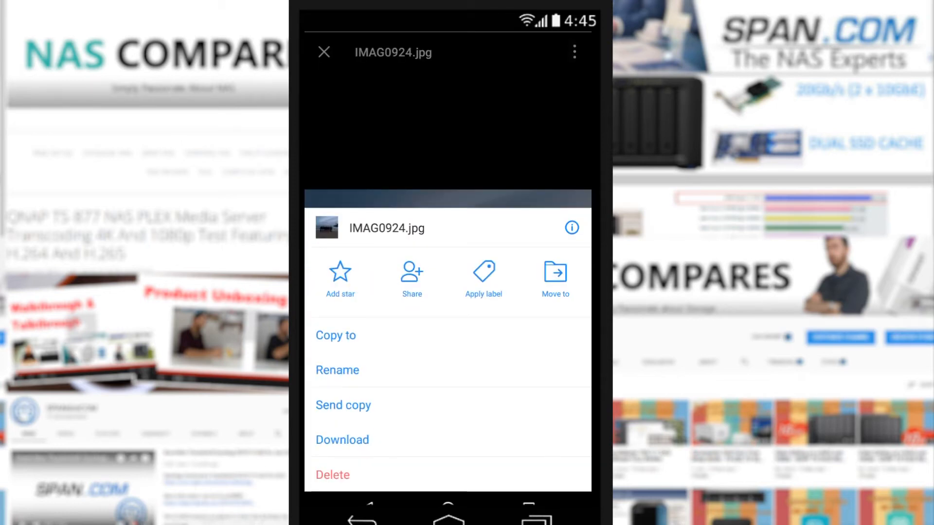
click(412, 277)
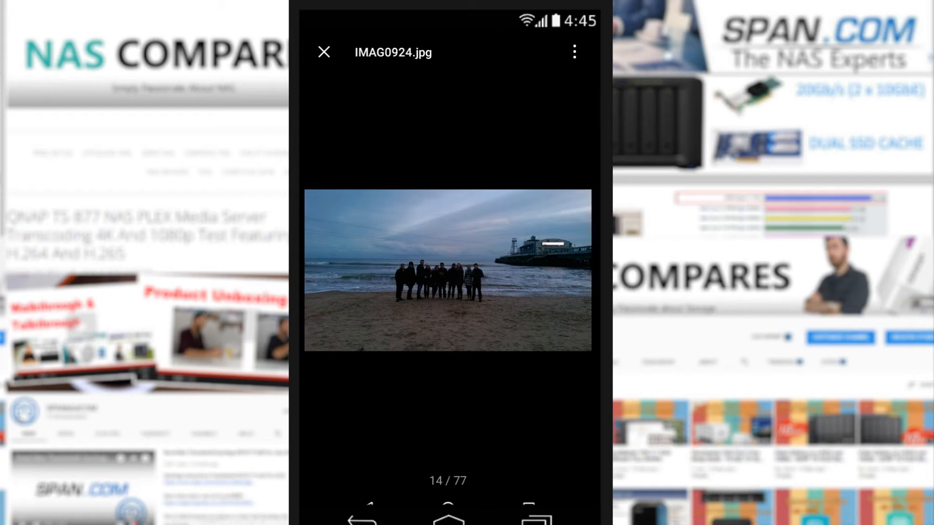
click(324, 52)
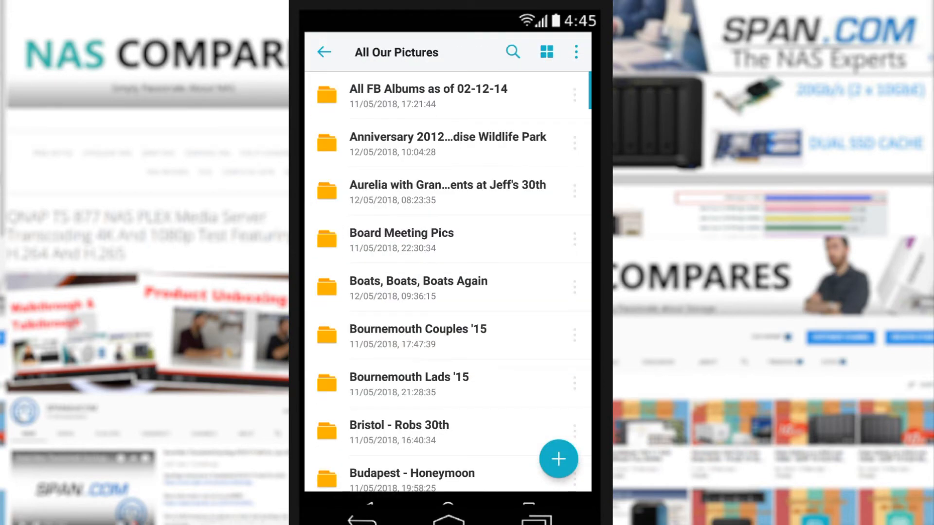
- Go back up to the Moments folder and scroll its list of folders
click(323, 53)
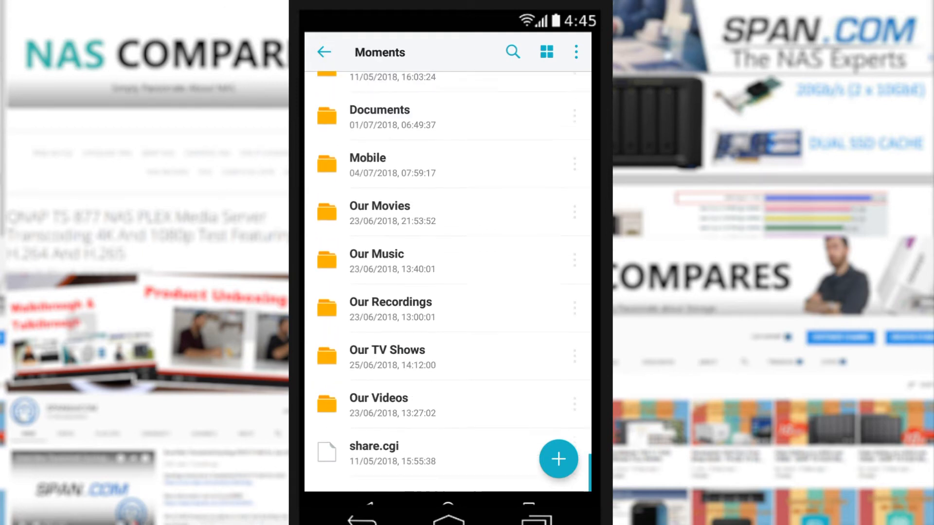
scroll(down, 3)
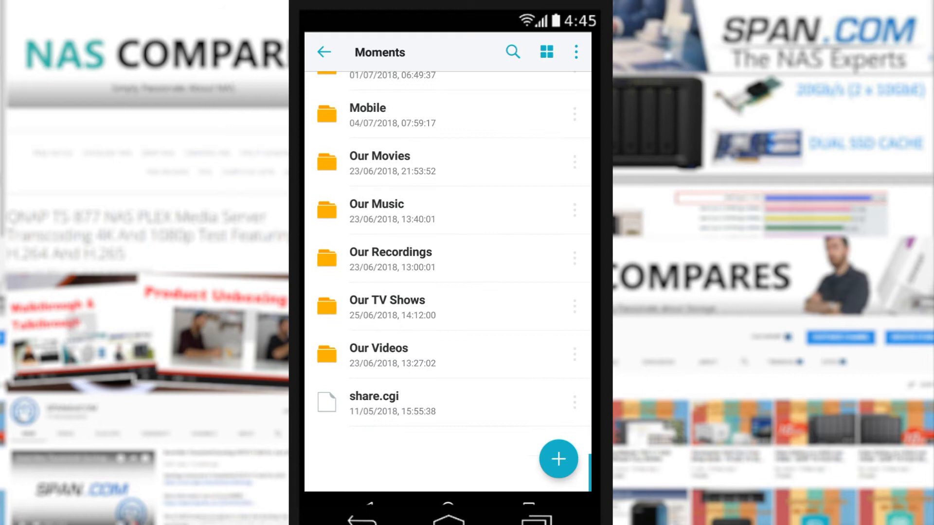
click(379, 354)
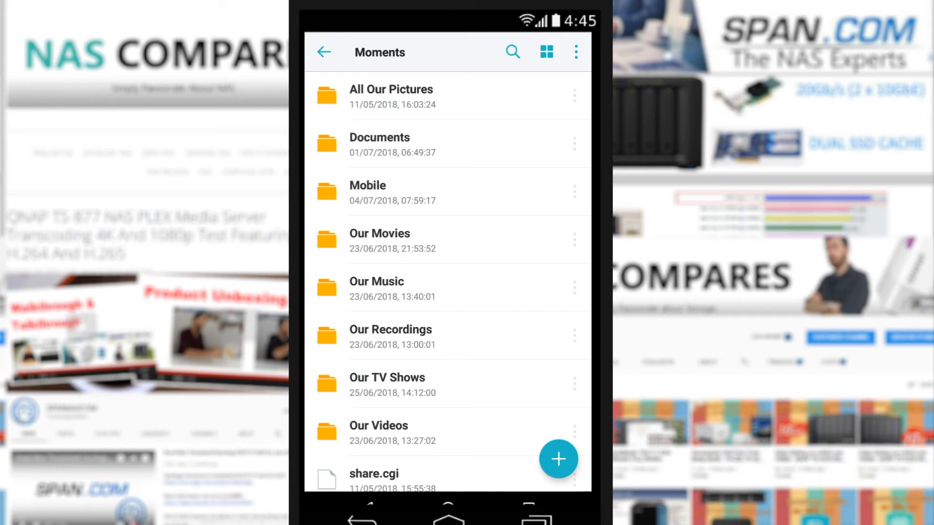
- Open Our Videos, try a lightsaber AVI in Qvideo, and dismiss the unsupported-format warning
click(378, 432)
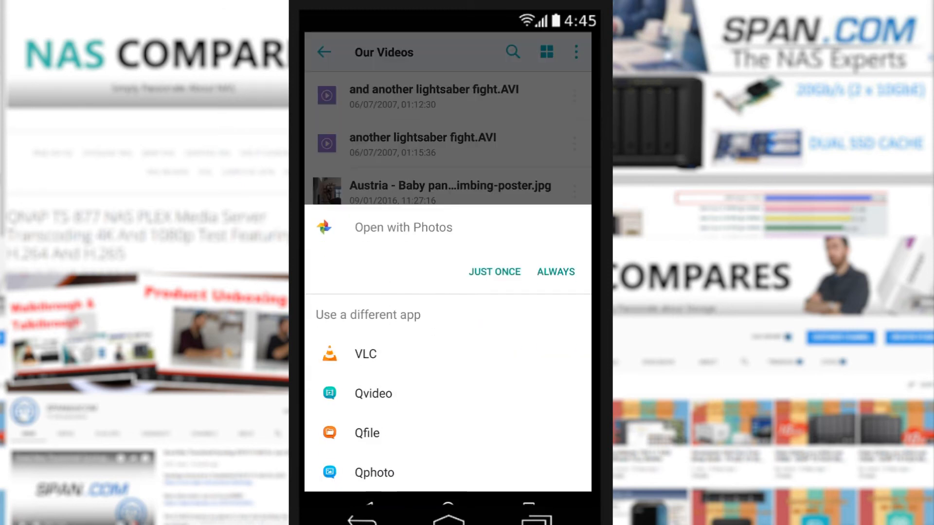
click(374, 394)
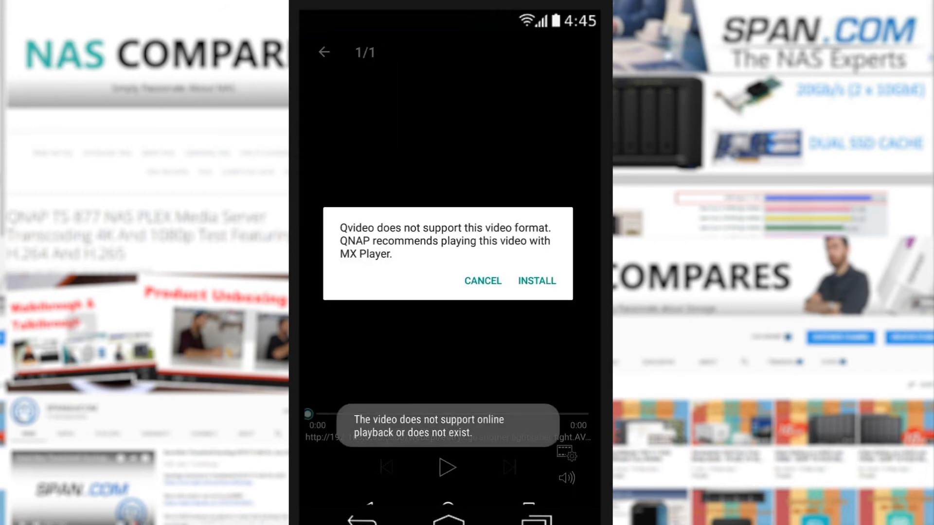
click(482, 280)
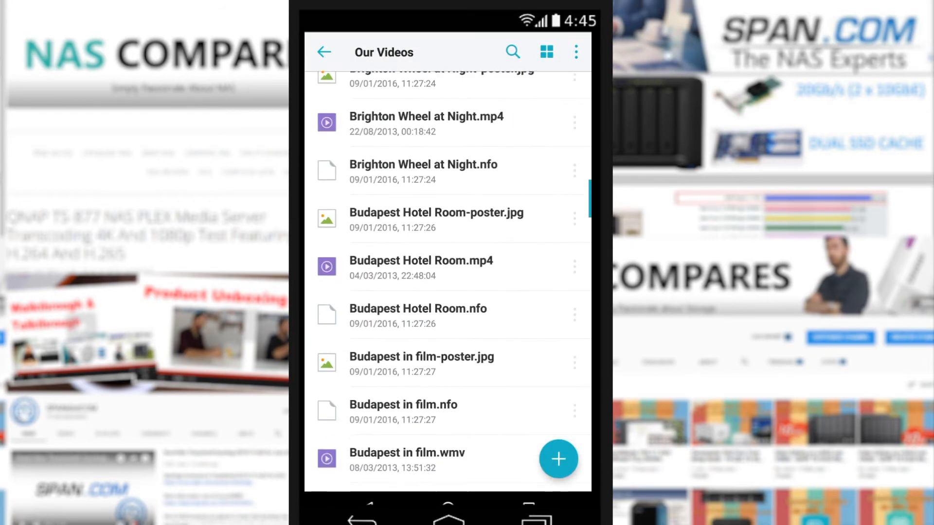
- Search the NAS for 'mp4' and scroll through the list of MP4 results
scroll(down, 3)
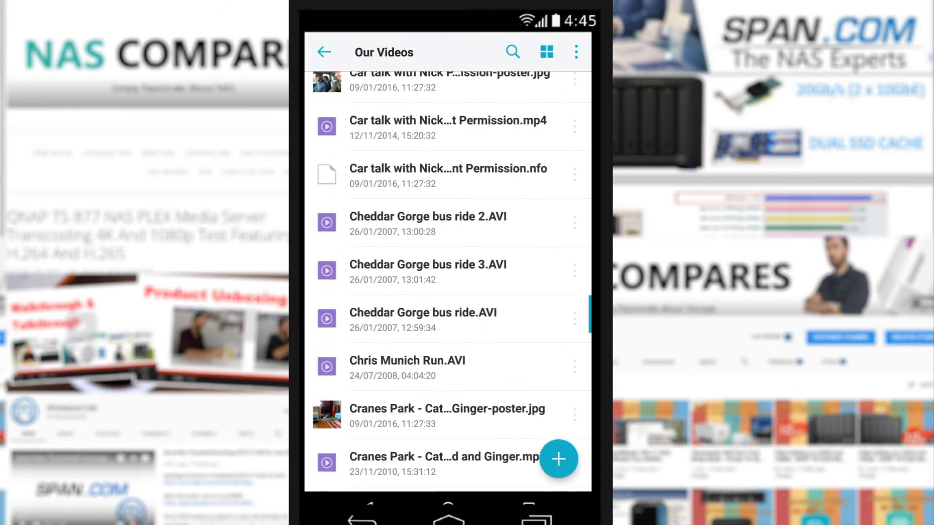
click(512, 52)
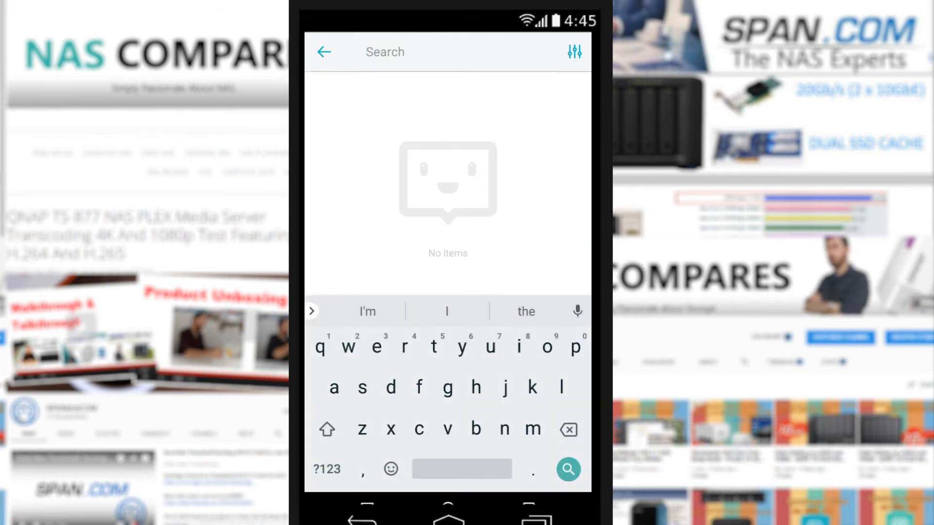
text(mp4)
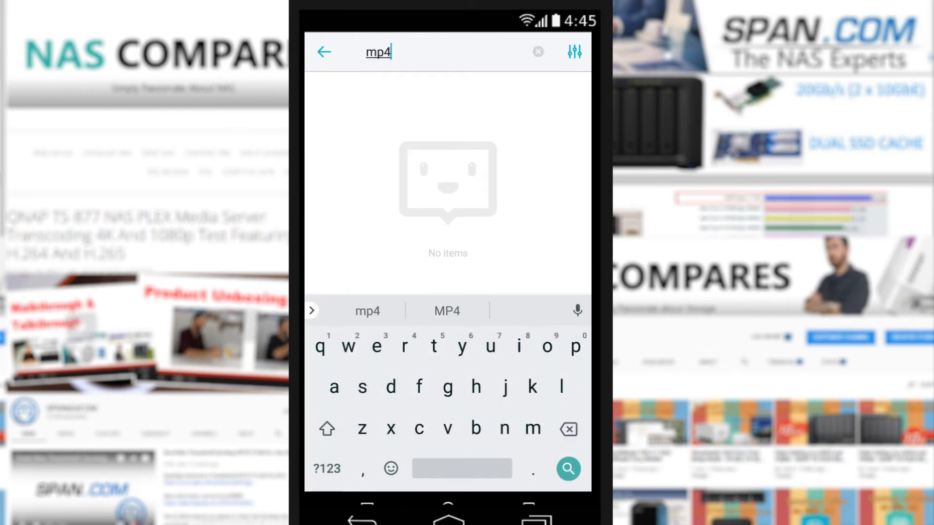
click(567, 469)
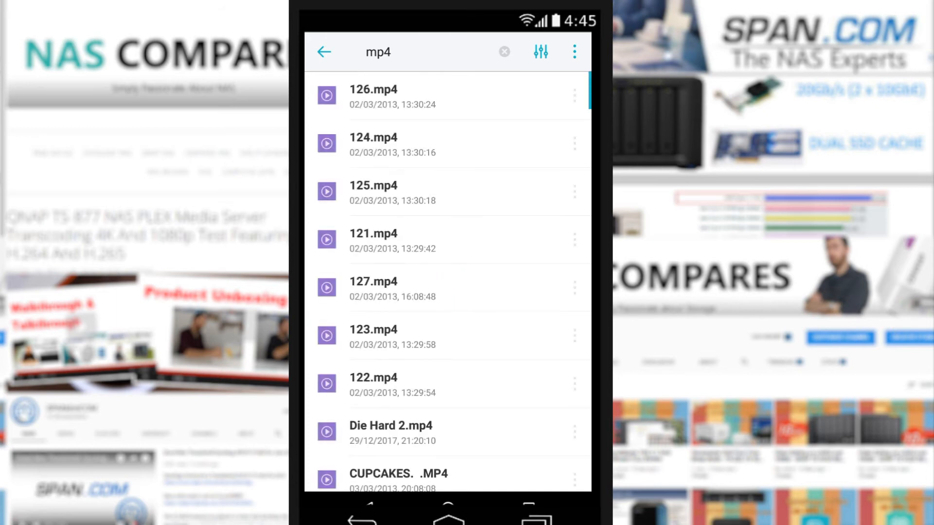
scroll(down, 3)
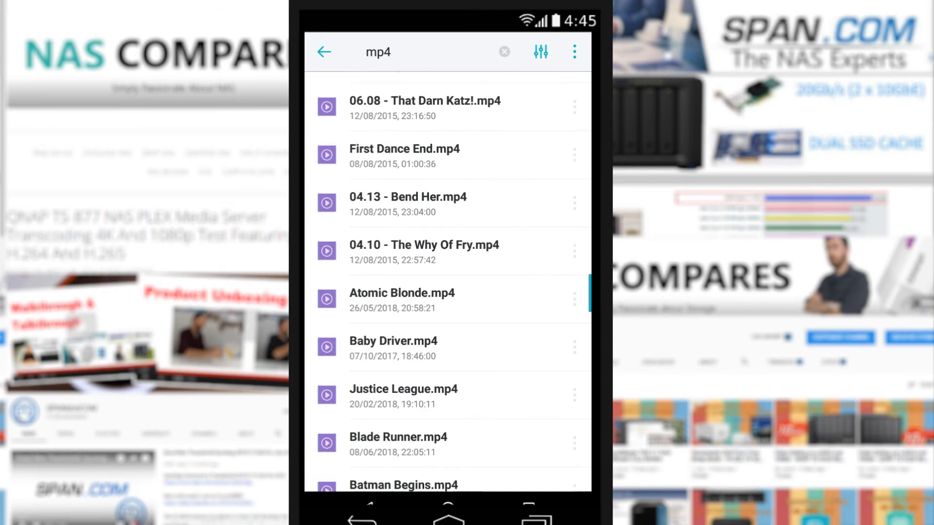
scroll(down, 3)
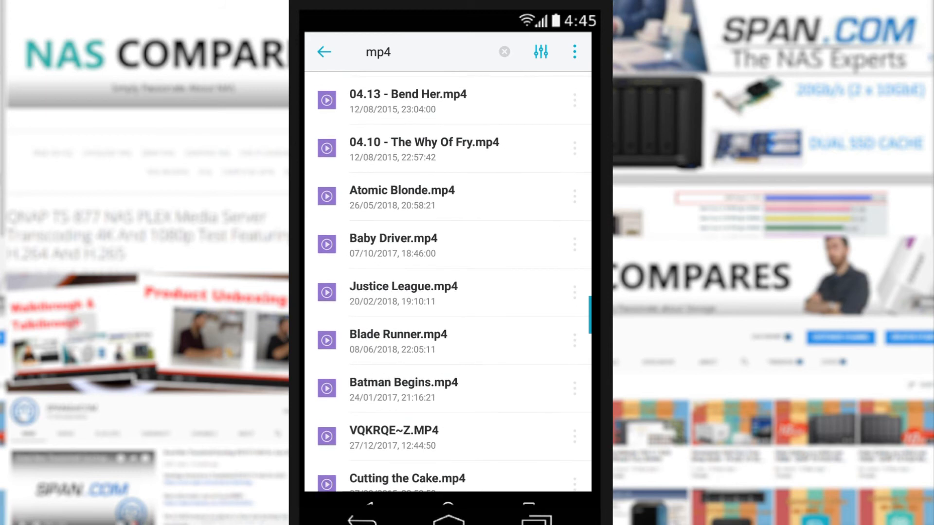
scroll(down, 3)
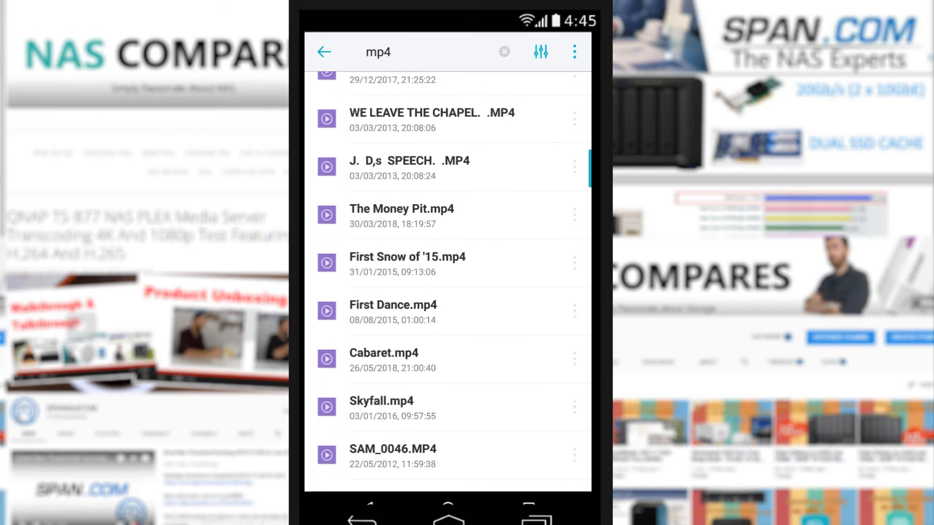
scroll(down, 3)
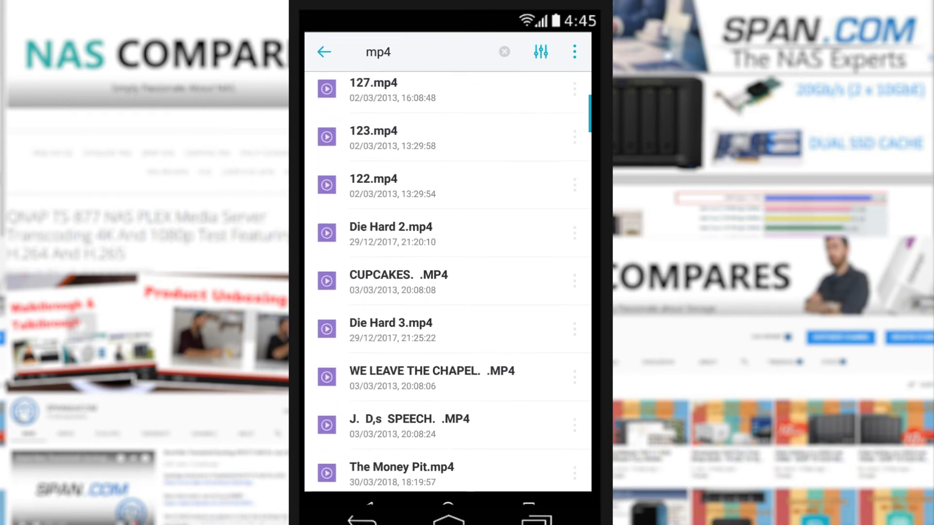
scroll(down, 3)
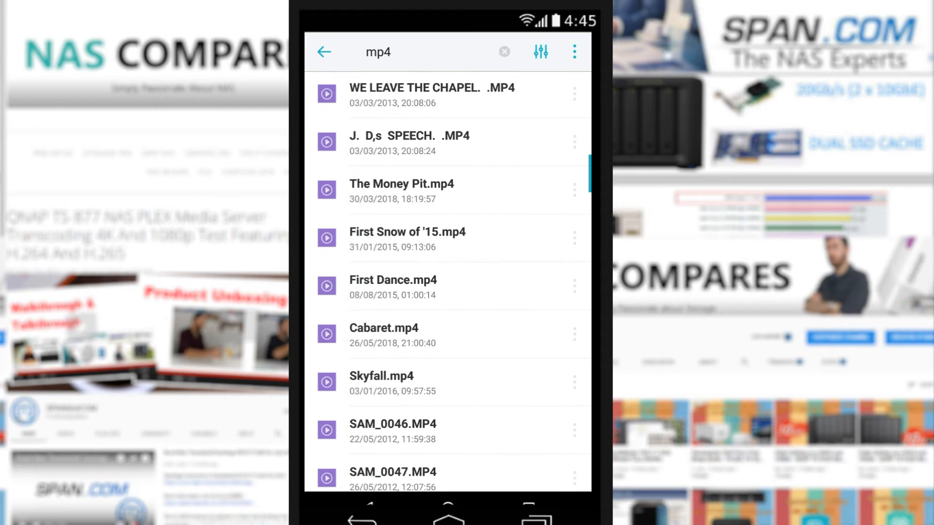
- Stream a two-hour mp4 film from the results, then close the player
click(392, 280)
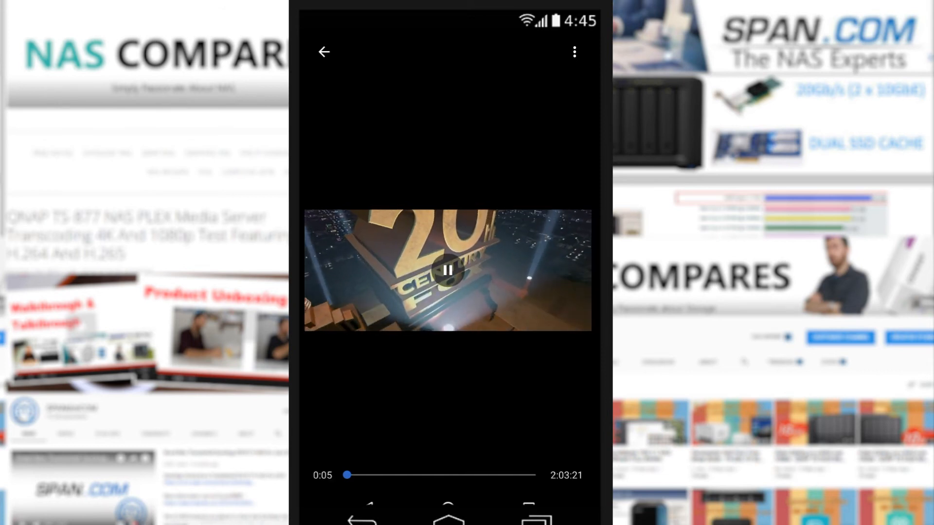
click(573, 52)
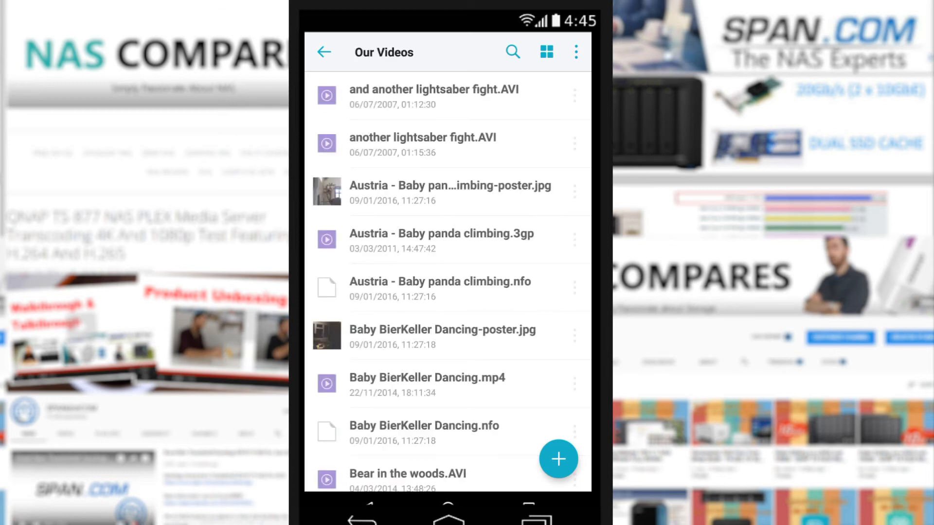
- Reopen the mp4 film from the search results with Loop video turned on
scroll(down, 3)
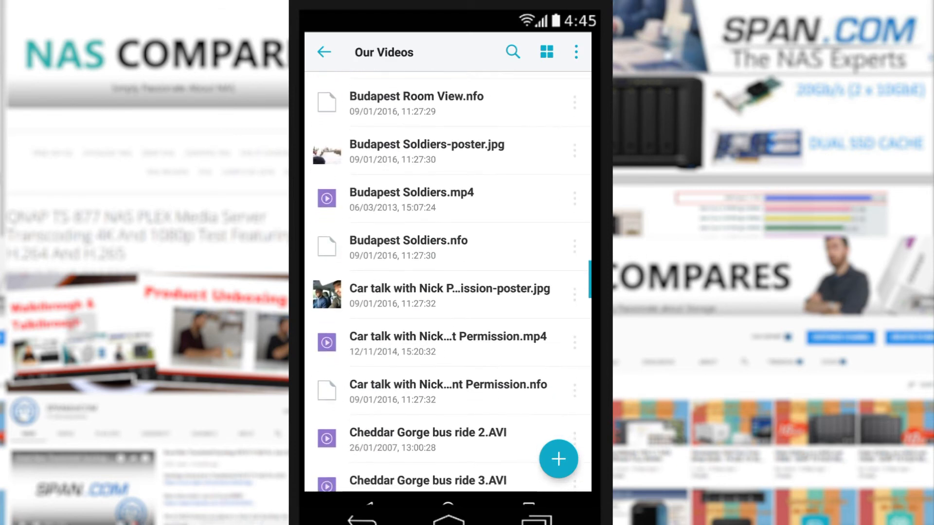
click(512, 52)
text(mp4)
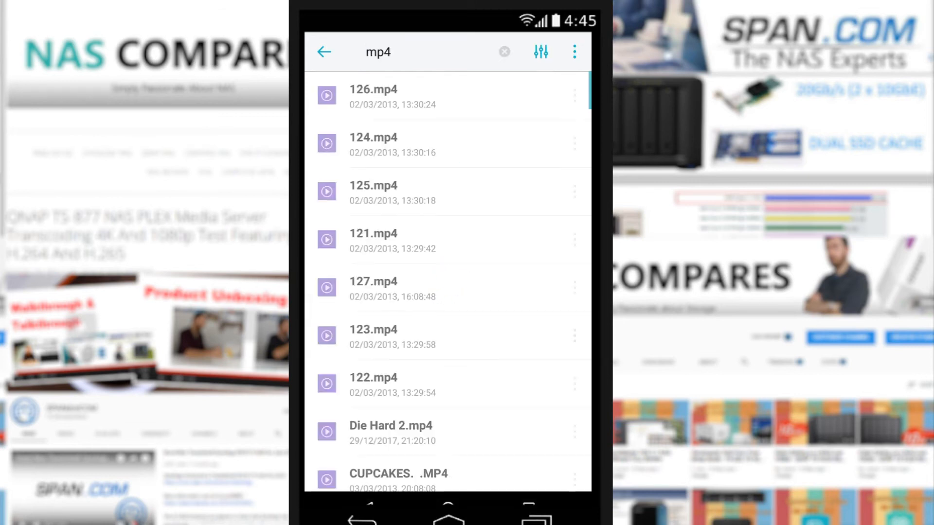
scroll(down, 3)
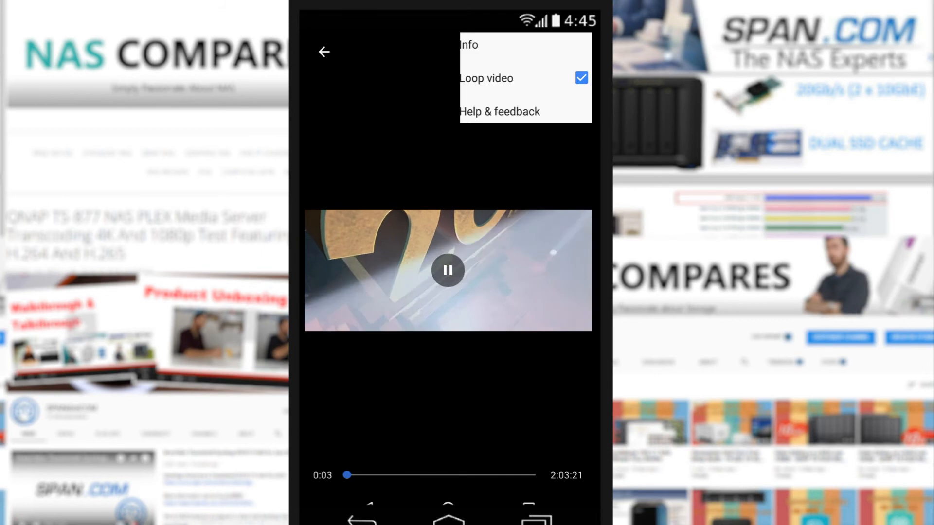
click(469, 45)
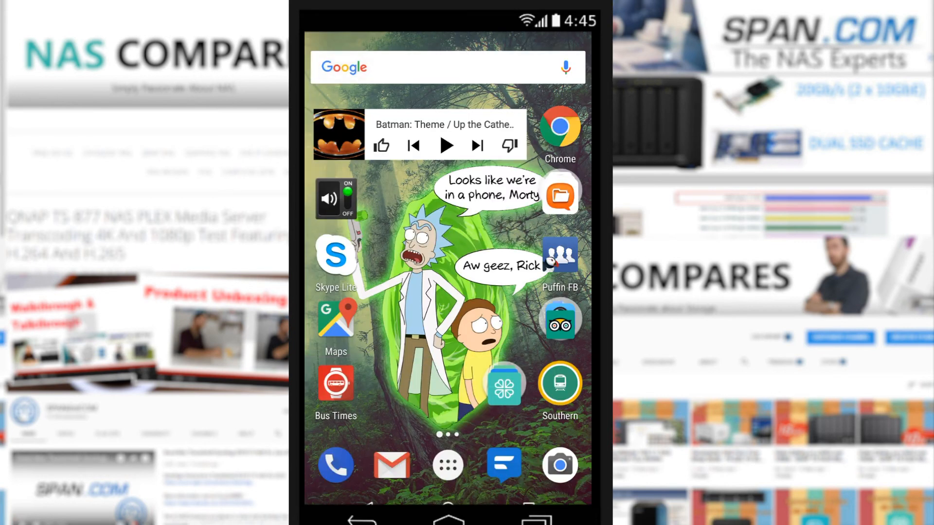
- Launch Synology Drive from the home screen's unnamed Synology apps folder
click(447, 67)
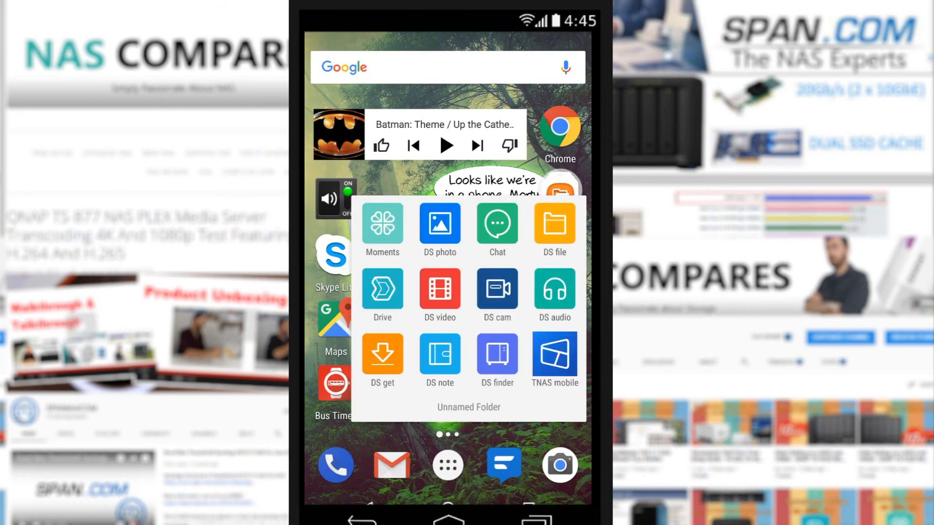
click(382, 225)
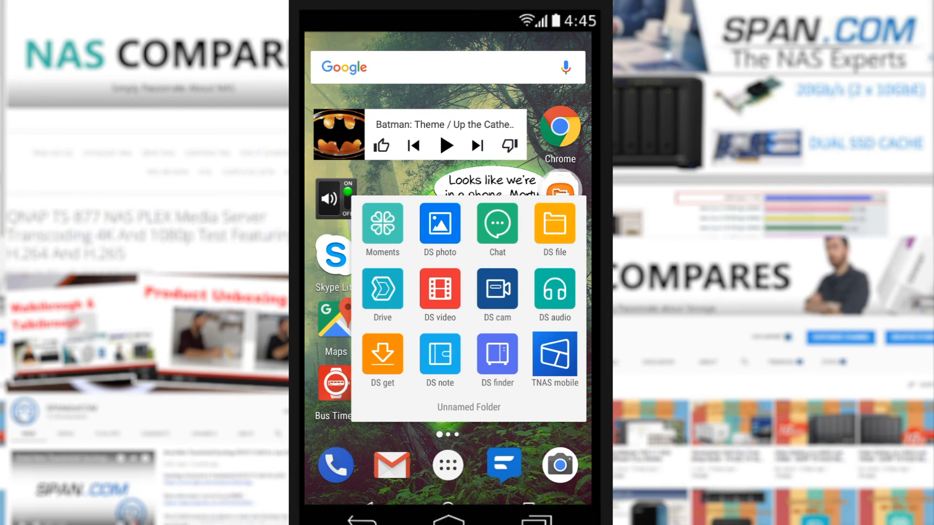
click(382, 289)
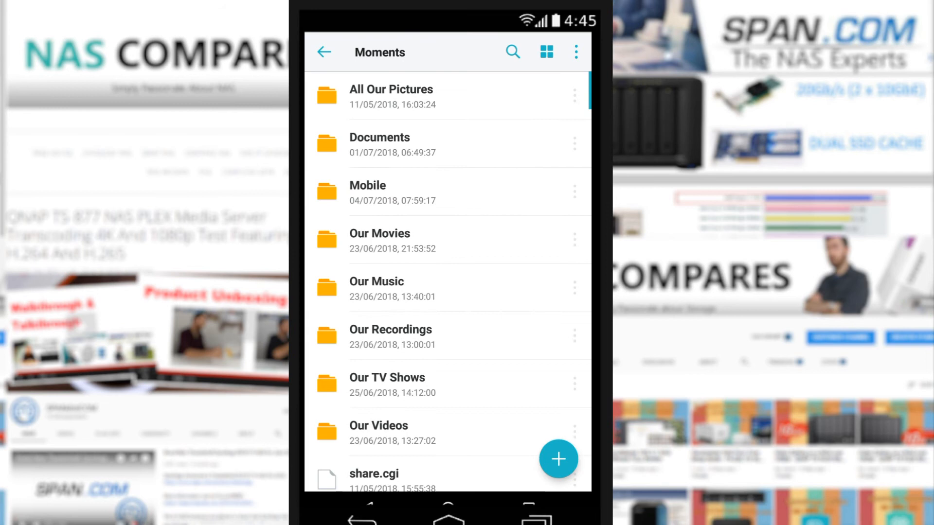
scroll(down, 3)
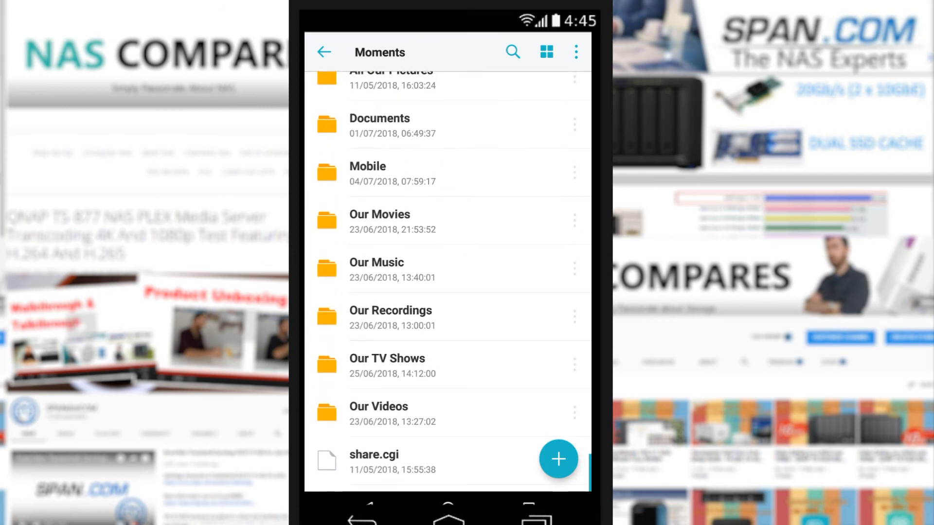
click(376, 268)
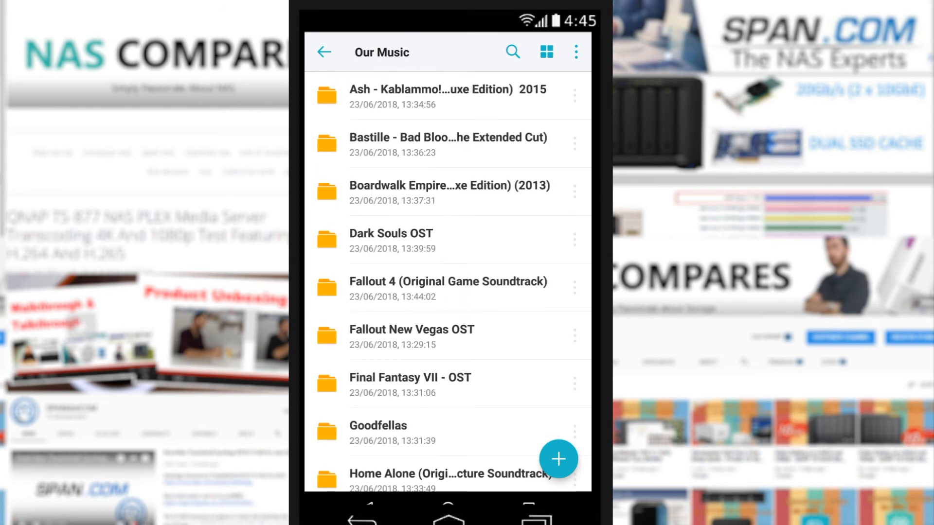
click(391, 241)
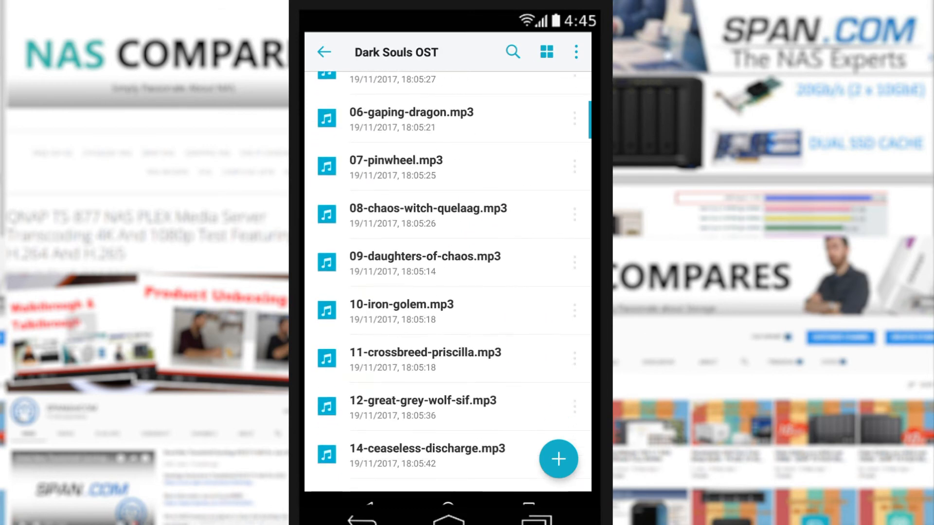
scroll(down, 3)
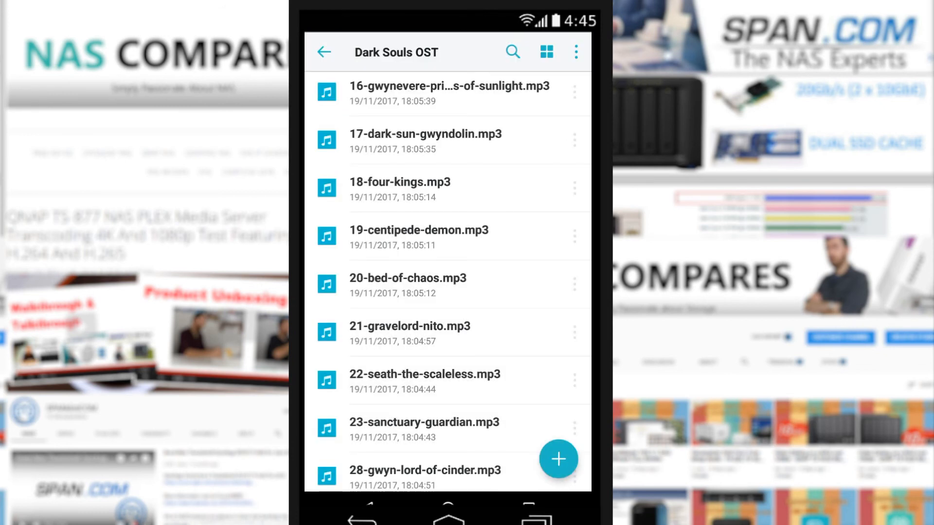
click(325, 52)
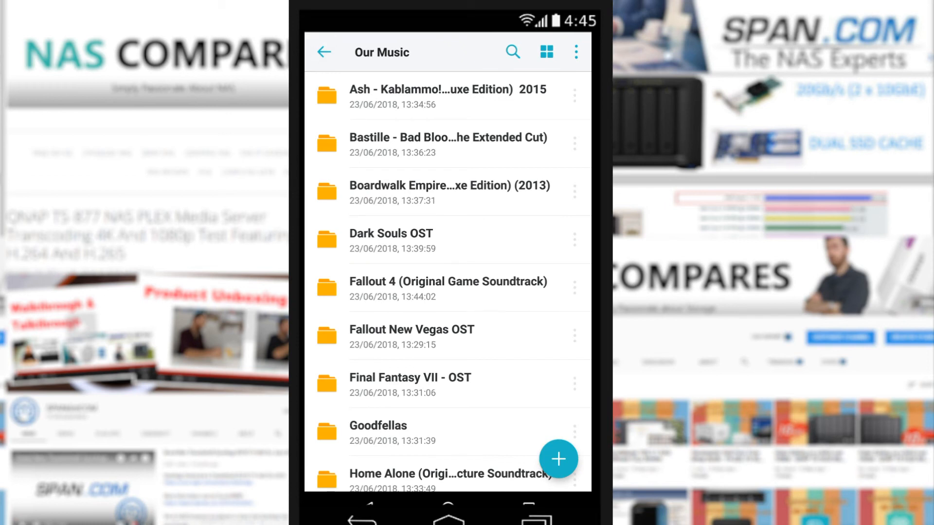
click(324, 52)
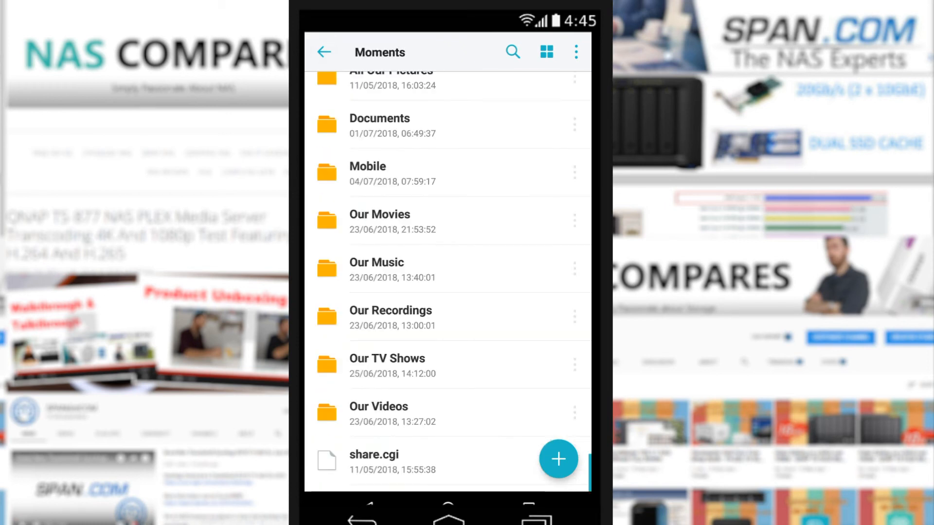
- Preview notes.docx from the Documents folder, then close it back to the listing
scroll(down, 3)
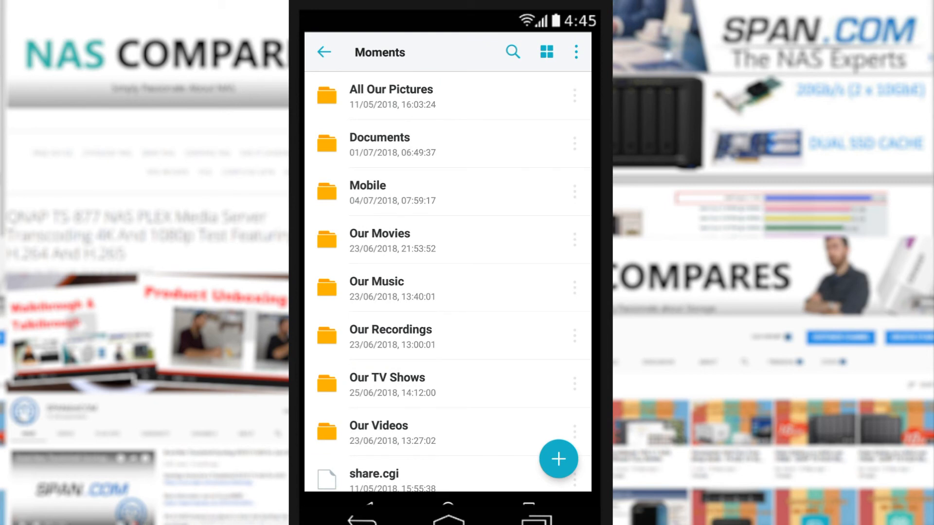
click(392, 192)
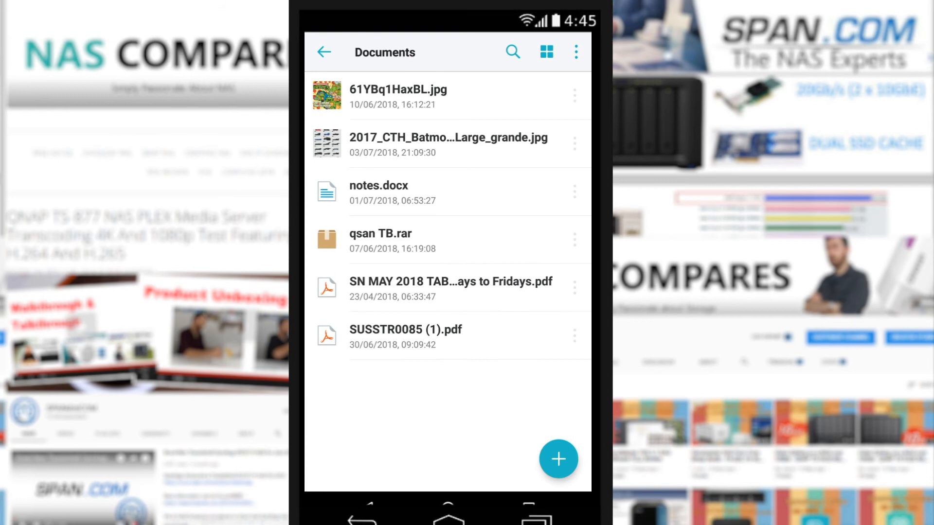
click(451, 287)
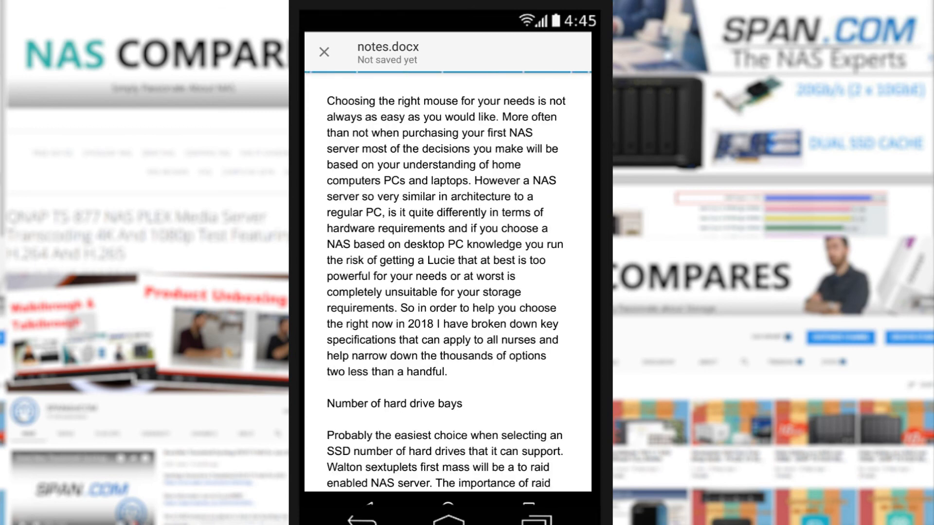
click(325, 52)
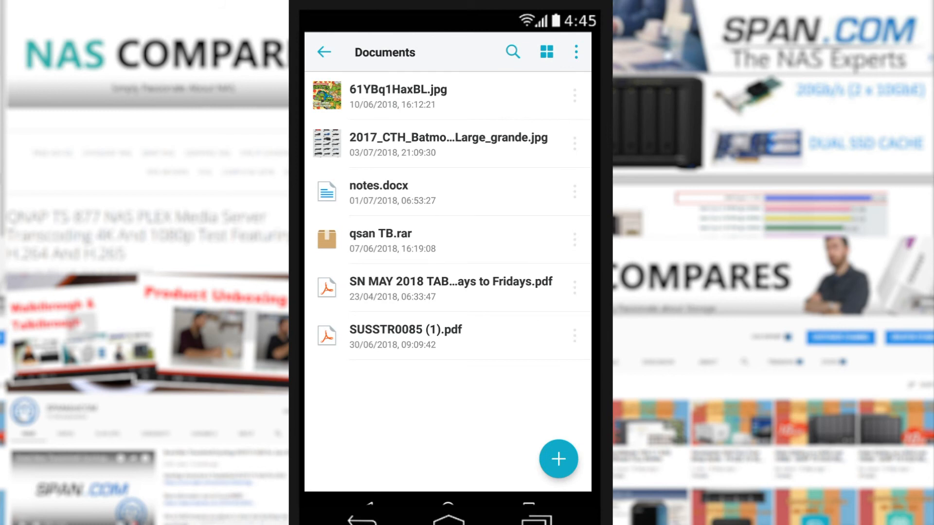
- Go back from Documents through Moments to the My Drive top level
click(379, 240)
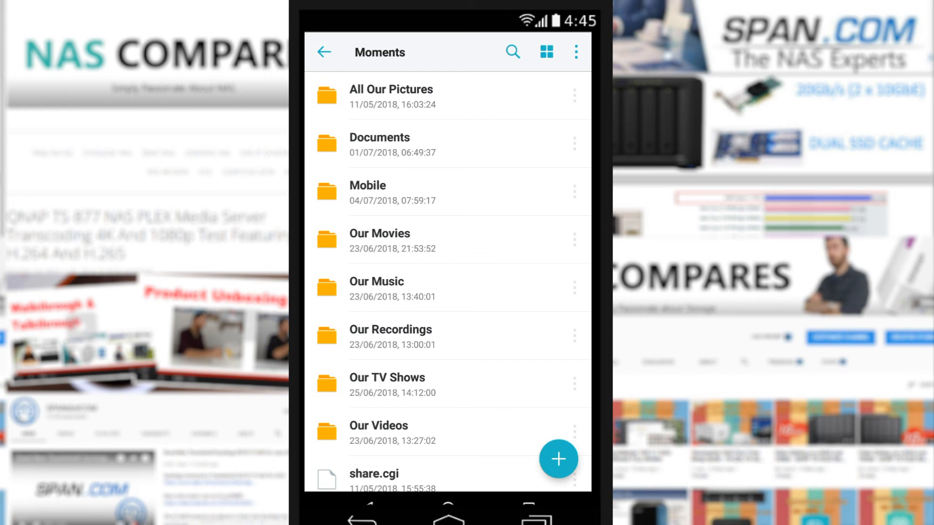
click(558, 459)
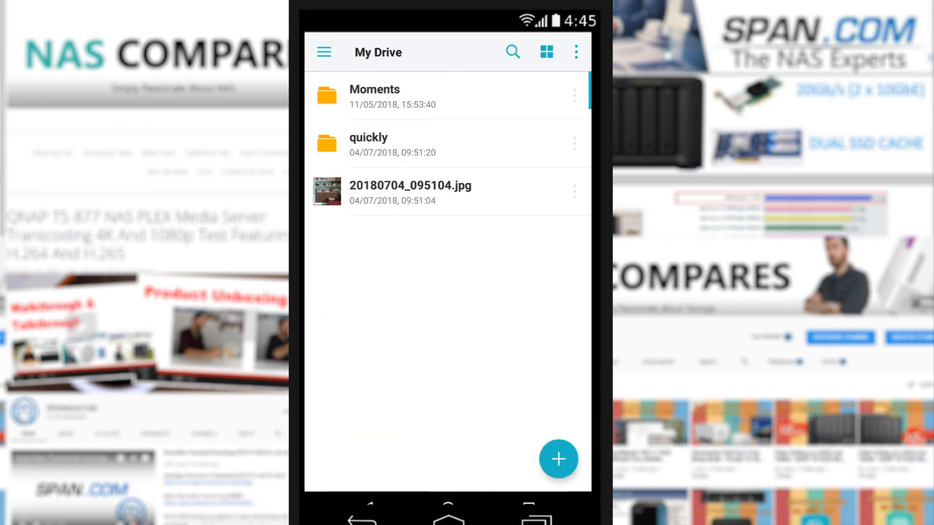
- View the empty Team Folders section, then the empty Shared Items section
click(324, 52)
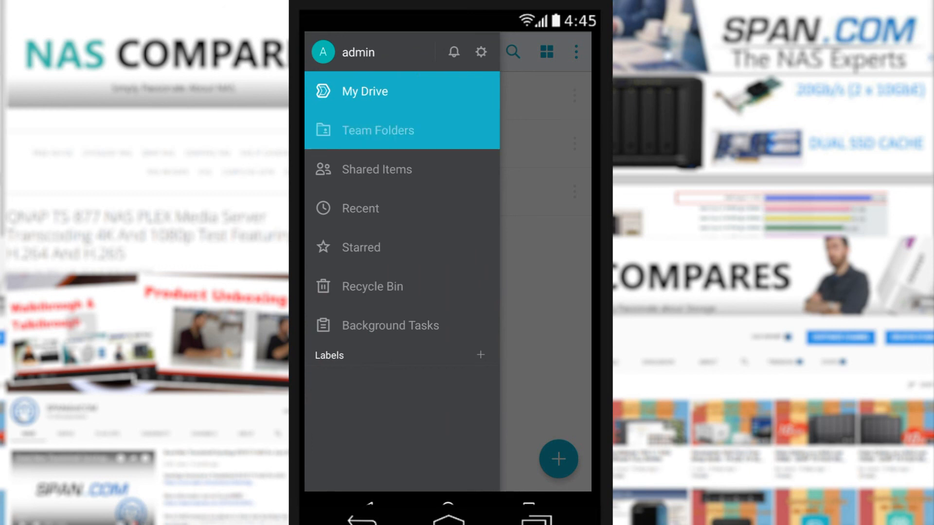
click(377, 131)
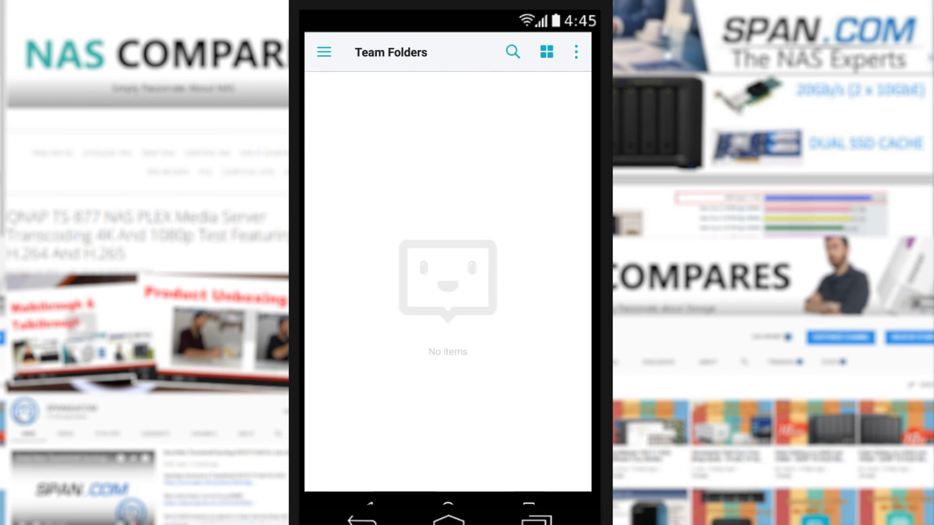
click(324, 52)
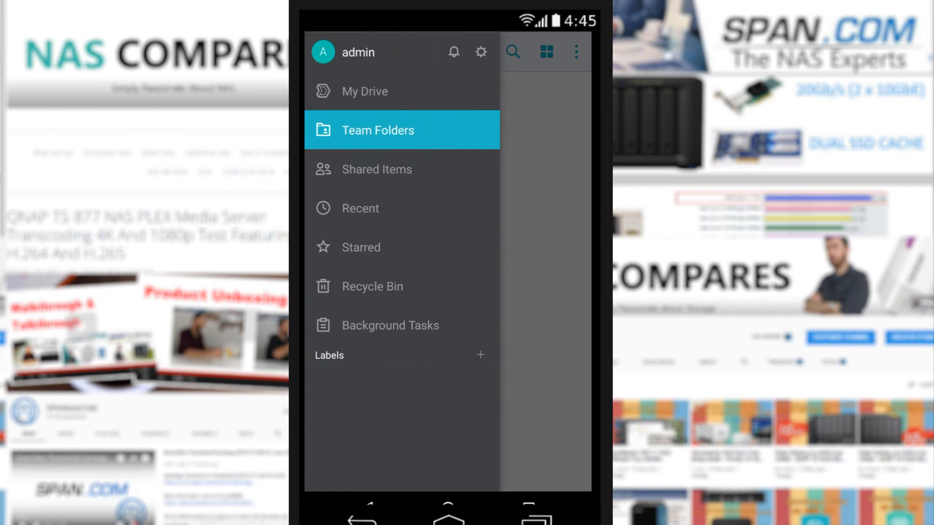
click(376, 169)
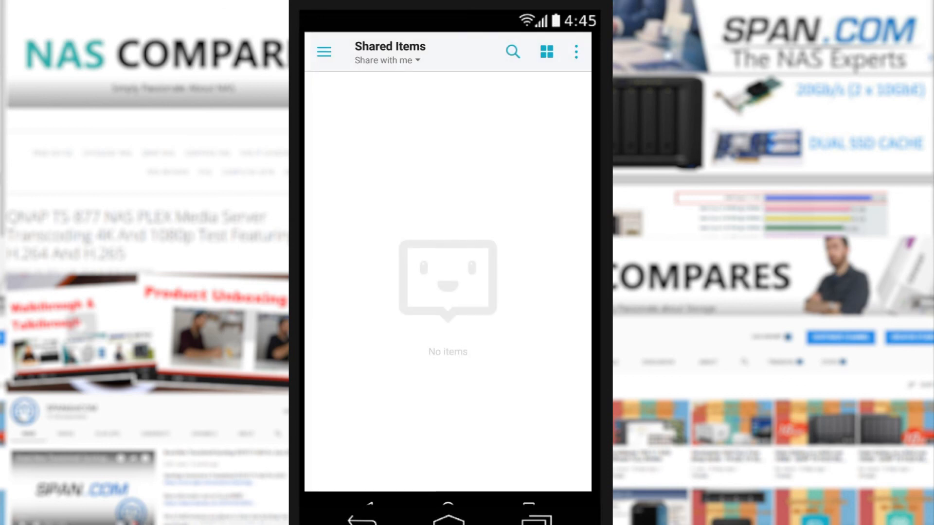
click(323, 52)
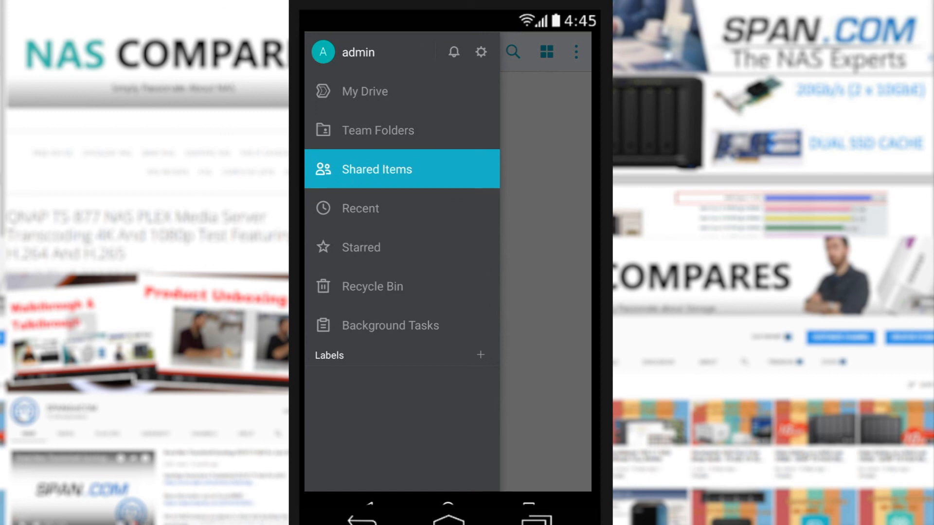
click(377, 169)
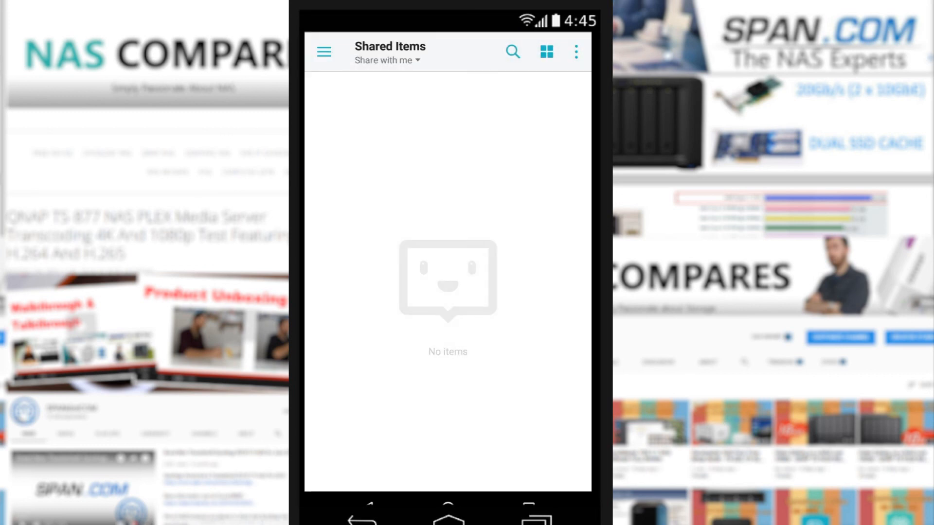